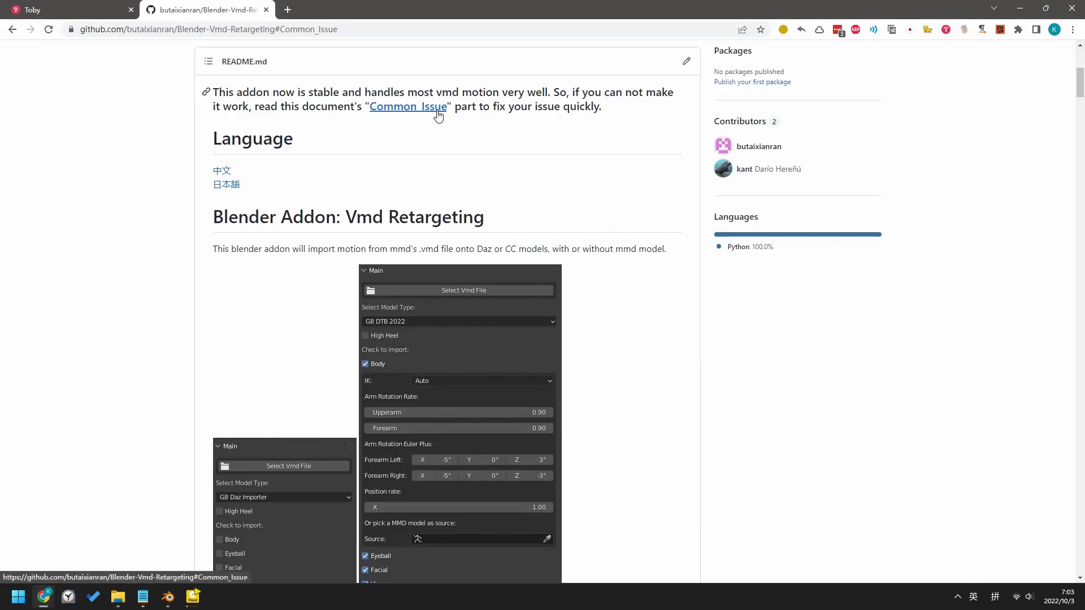
- Jump to the README's Common_Issue section on fixing a leg that won't bend
left_click(407, 106)
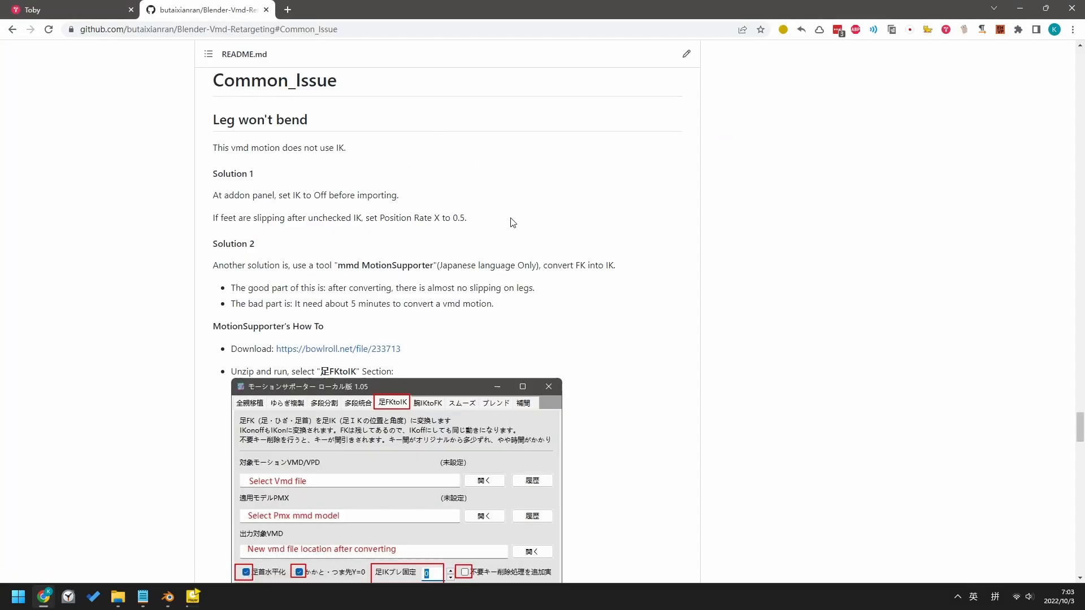
mouse_move(182, 558)
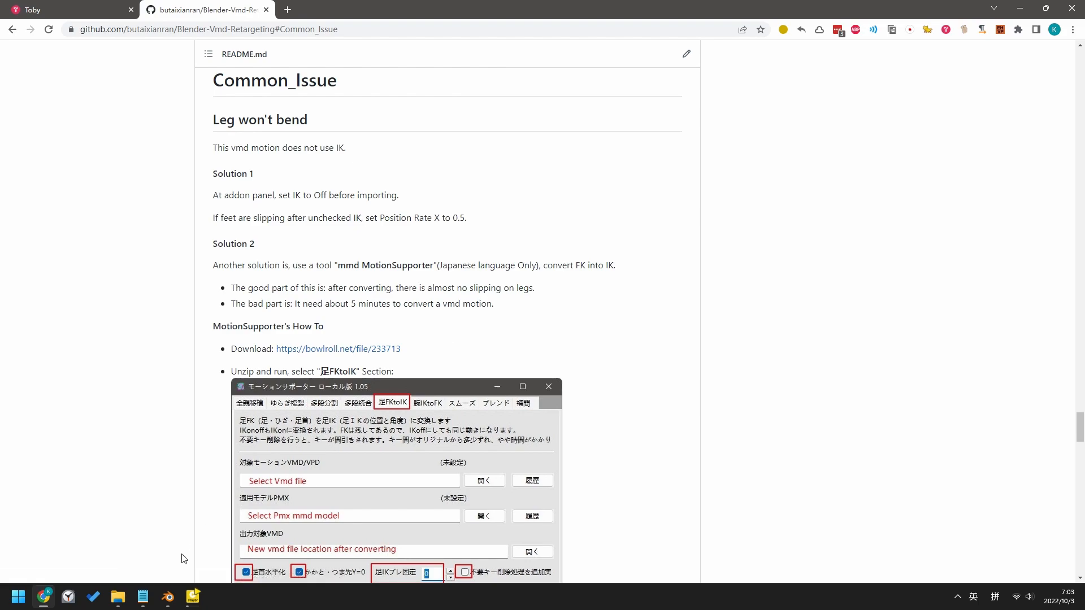
left_click(167, 597)
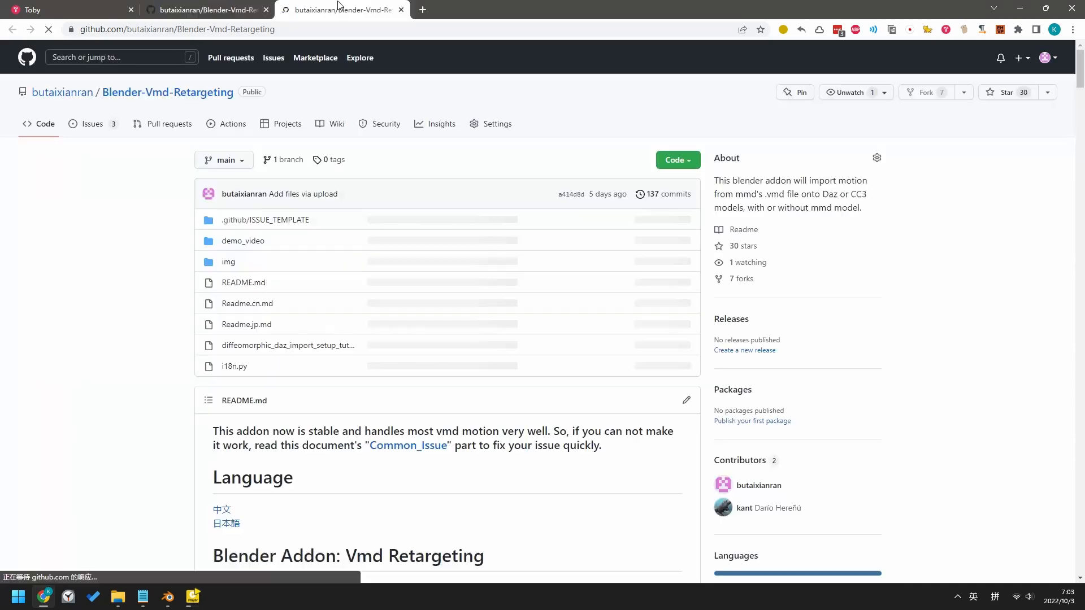
- In the new tab, scroll the Blender-Vmd-Retargeting README and jump to Common_Issue
scroll("down", 3)
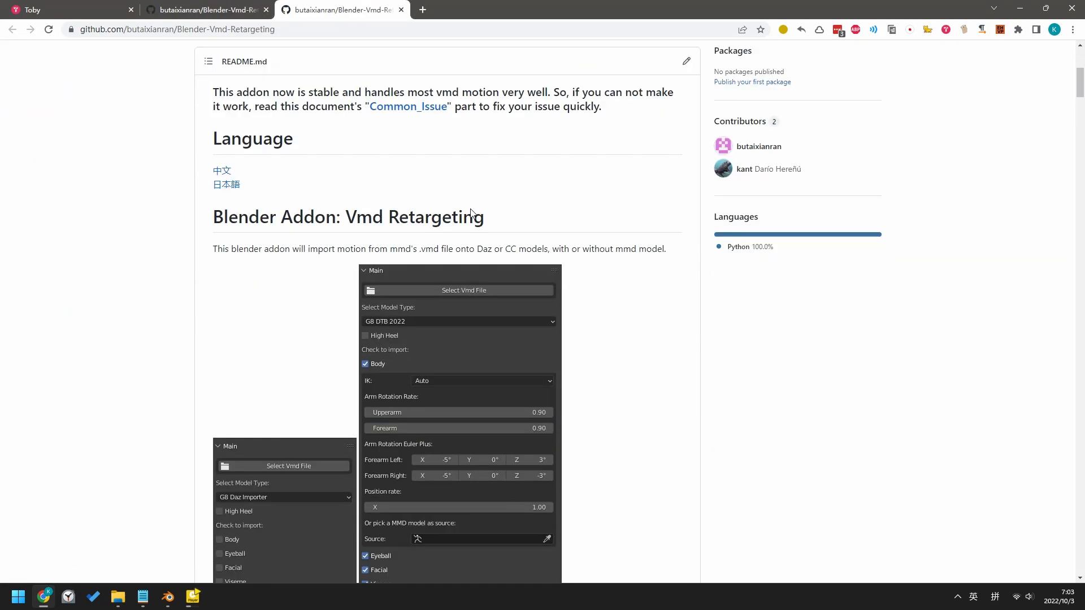
mouse_move(407, 106)
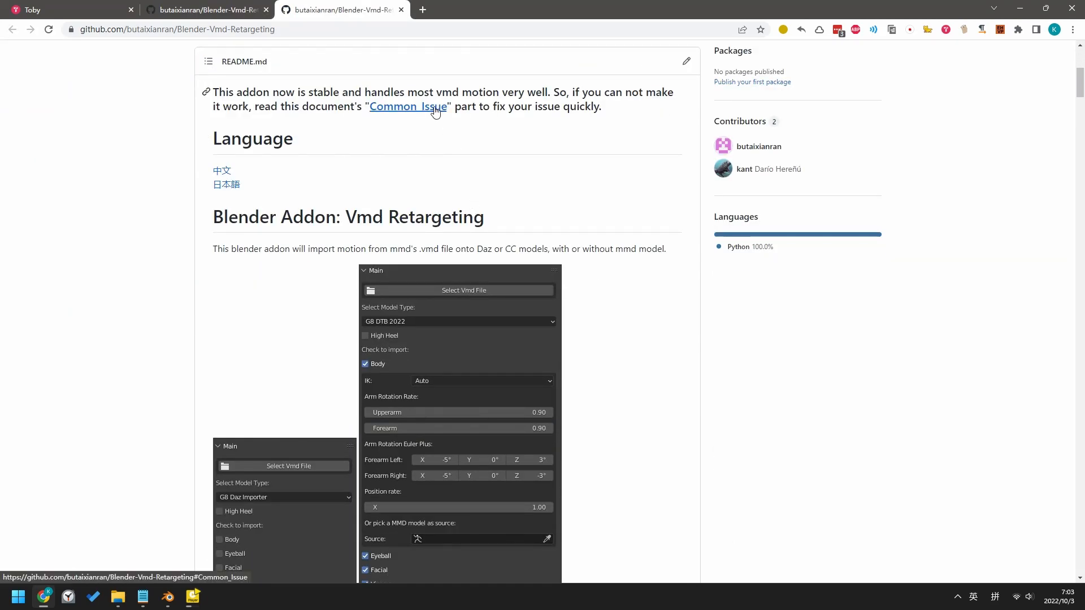
left_click(407, 106)
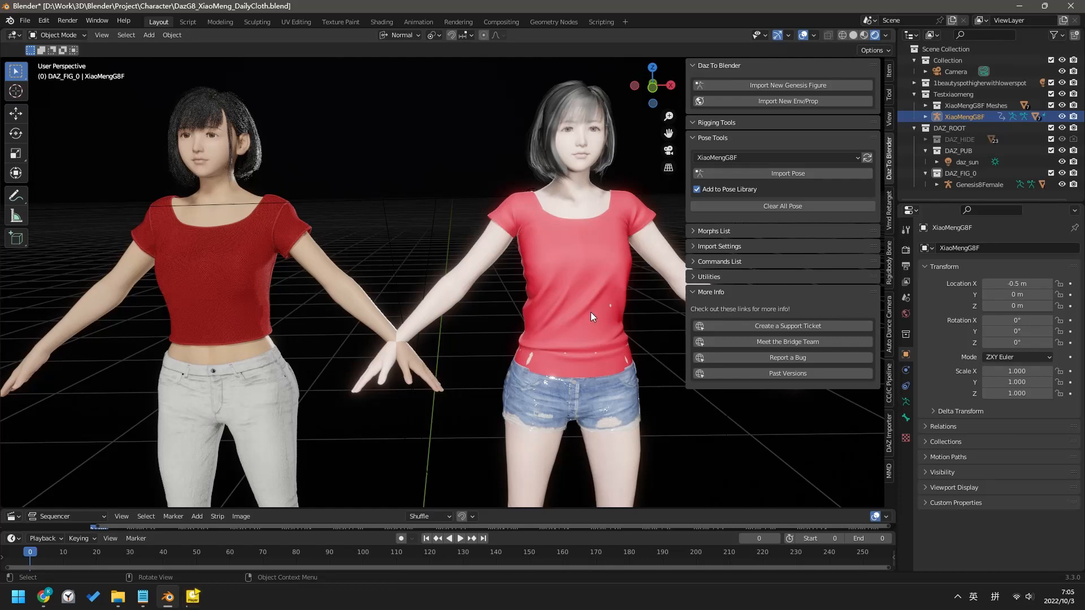
mouse_move(412, 260)
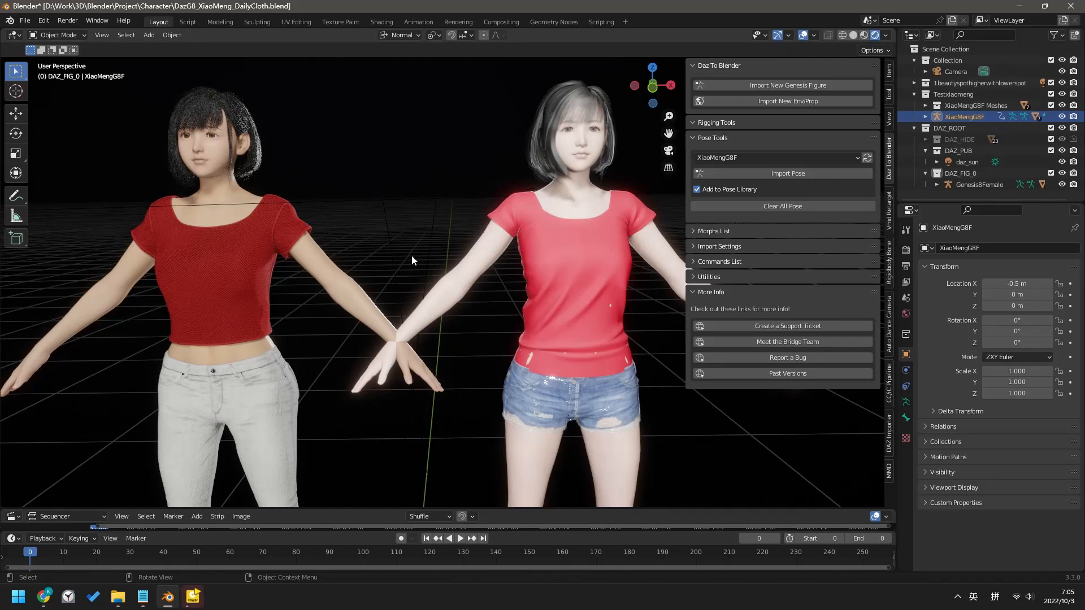
mouse_move(412, 232)
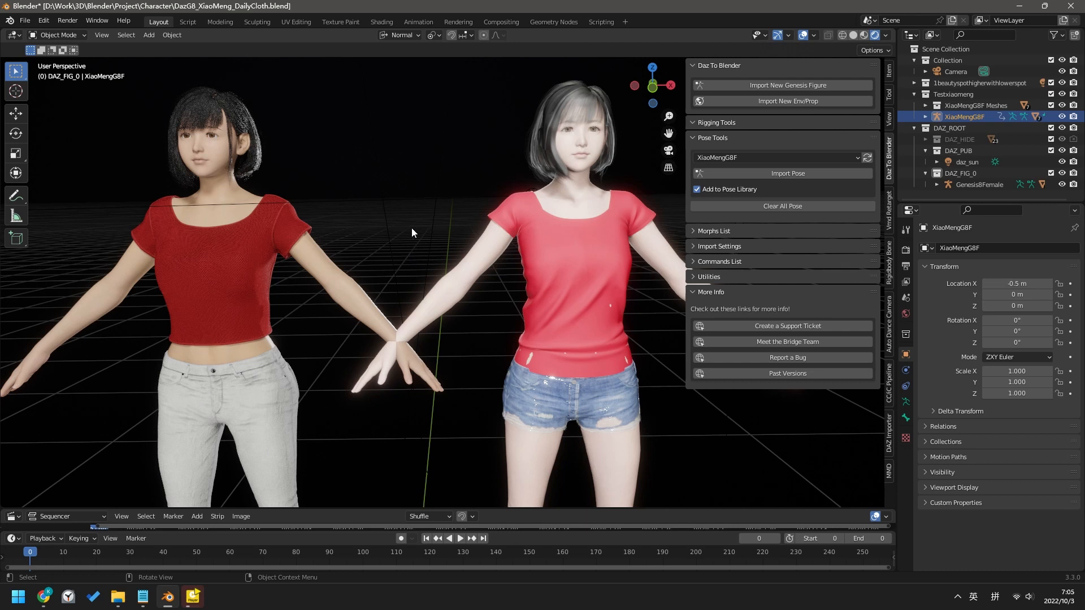
mouse_move(397, 265)
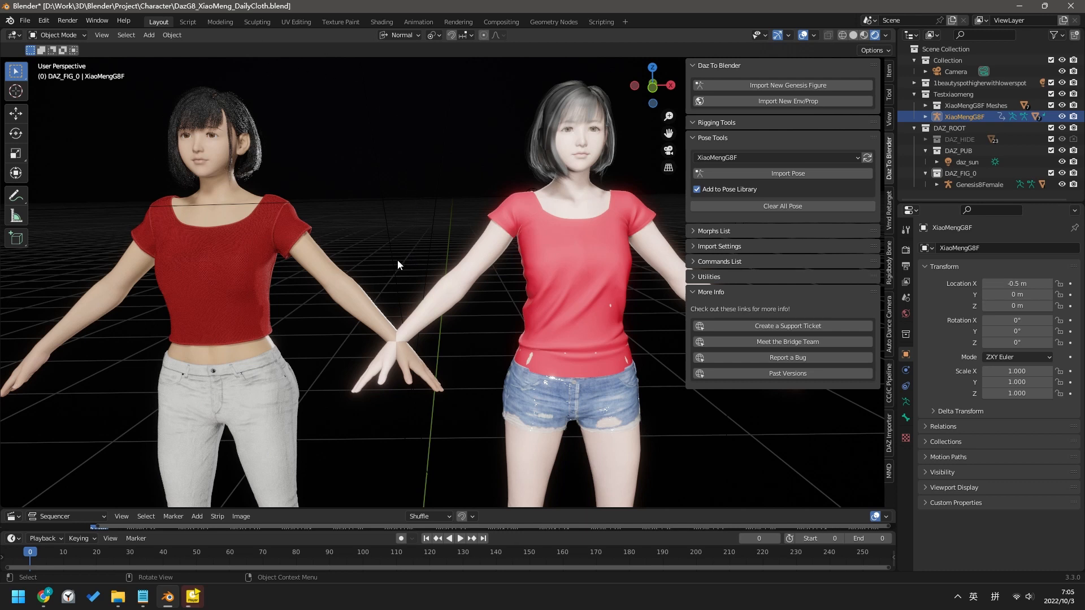
mouse_move(432, 192)
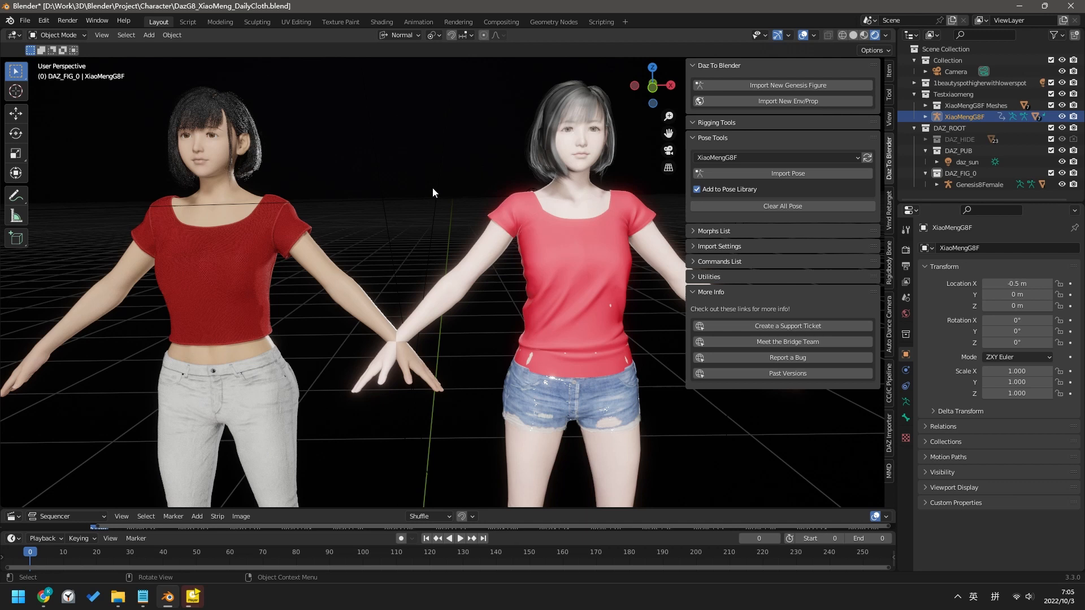
mouse_move(629, 333)
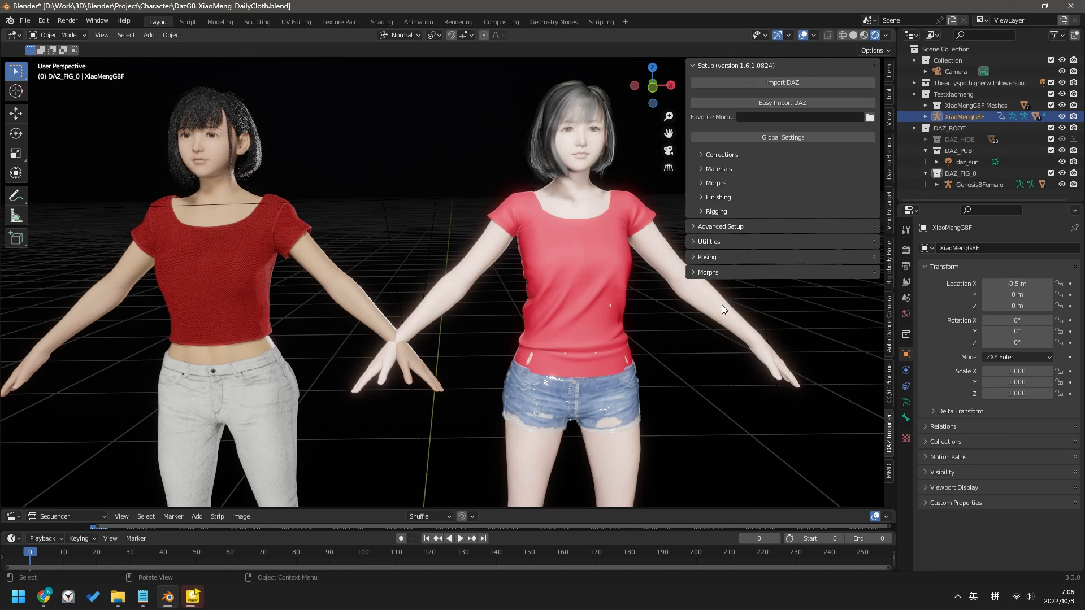
mouse_move(727, 292)
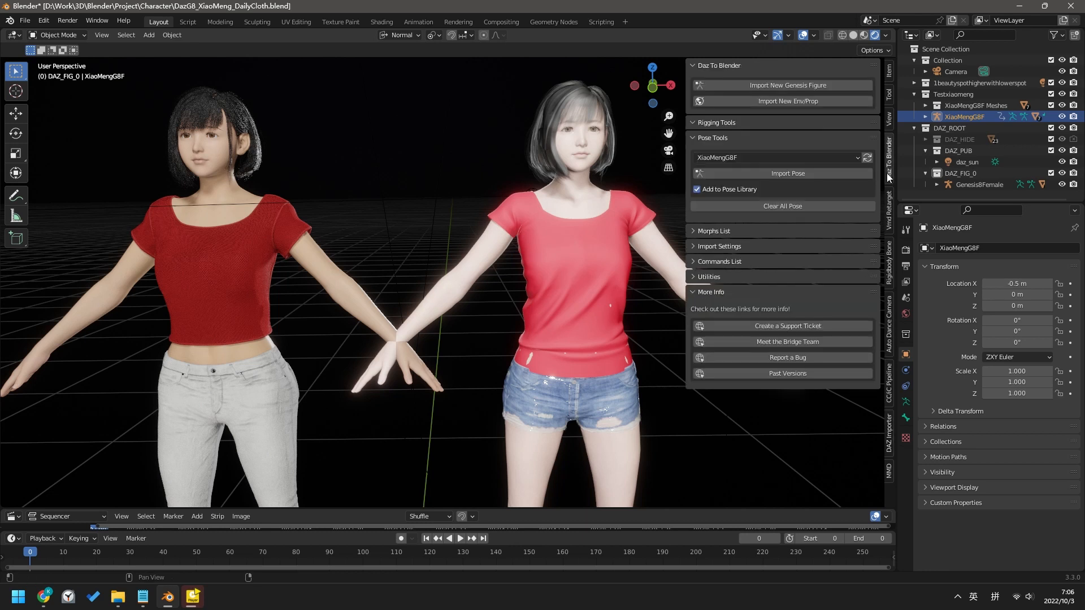
mouse_move(774, 272)
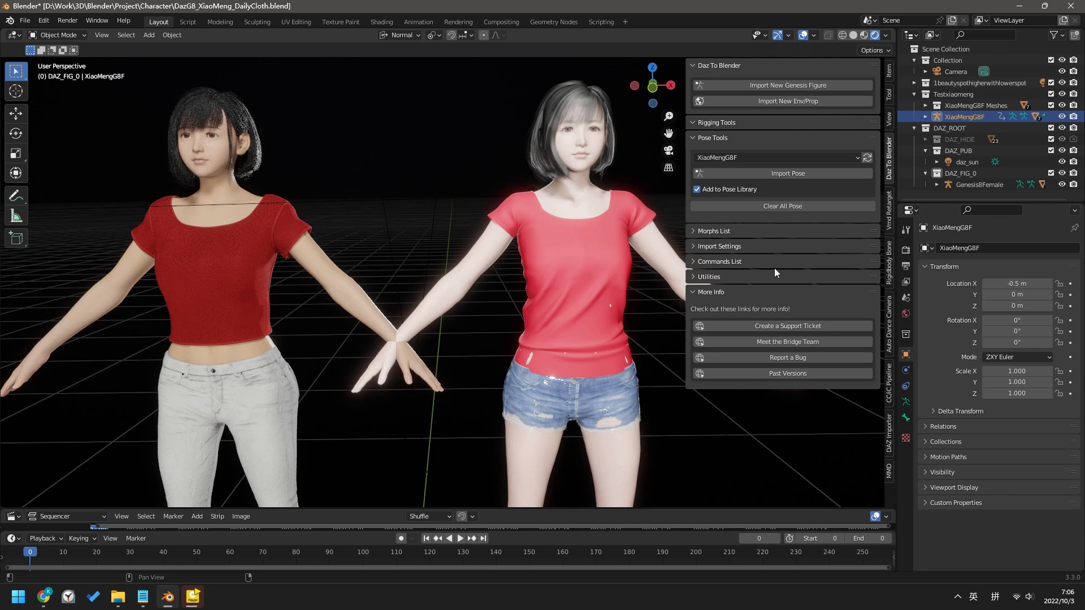
mouse_move(761, 286)
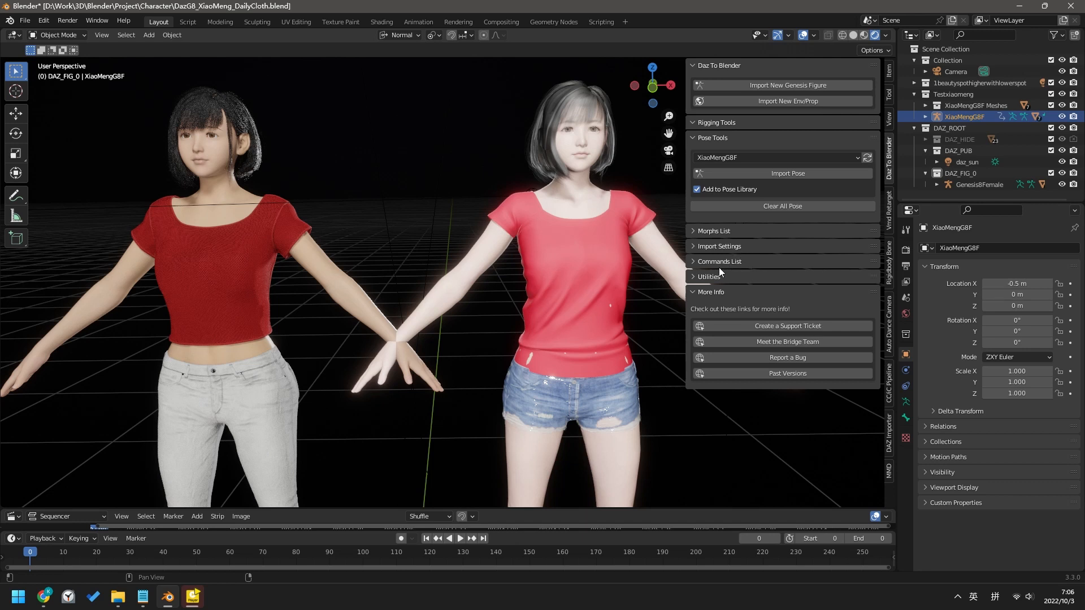
mouse_move(716, 270)
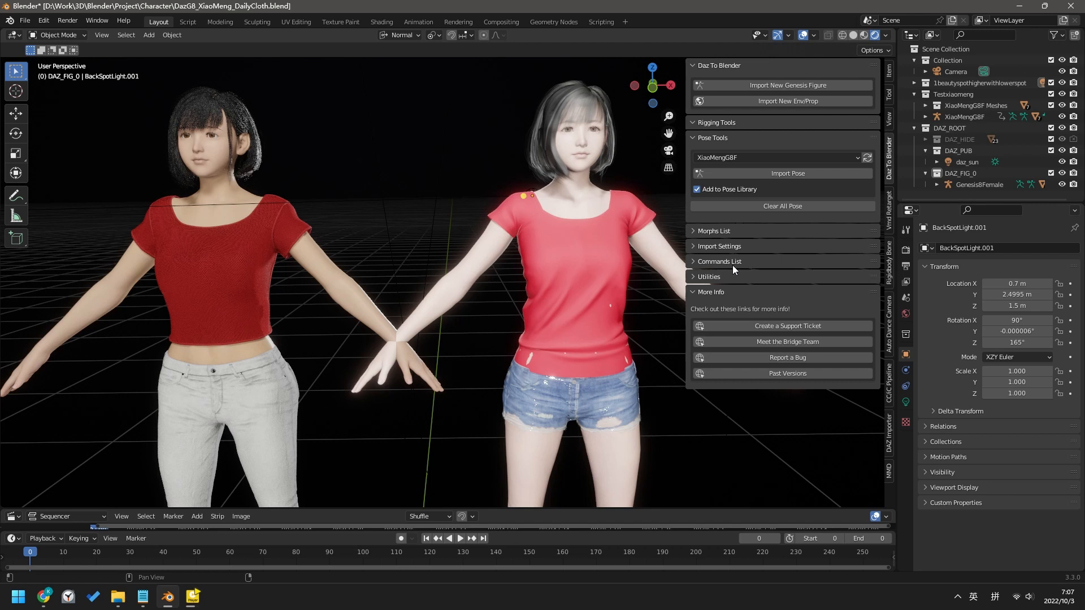
mouse_move(763, 271)
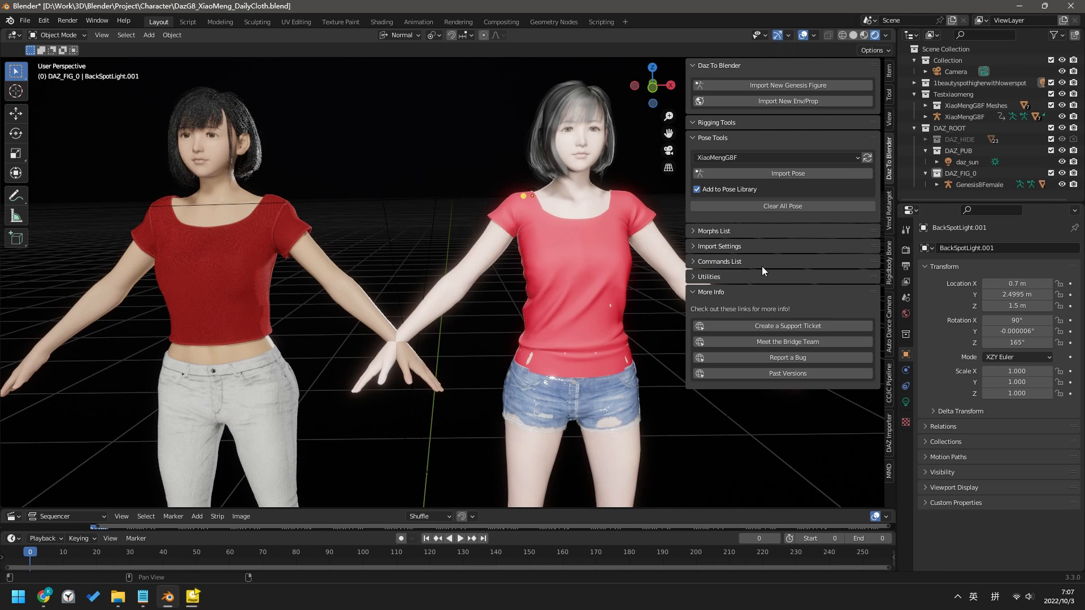
mouse_move(844, 320)
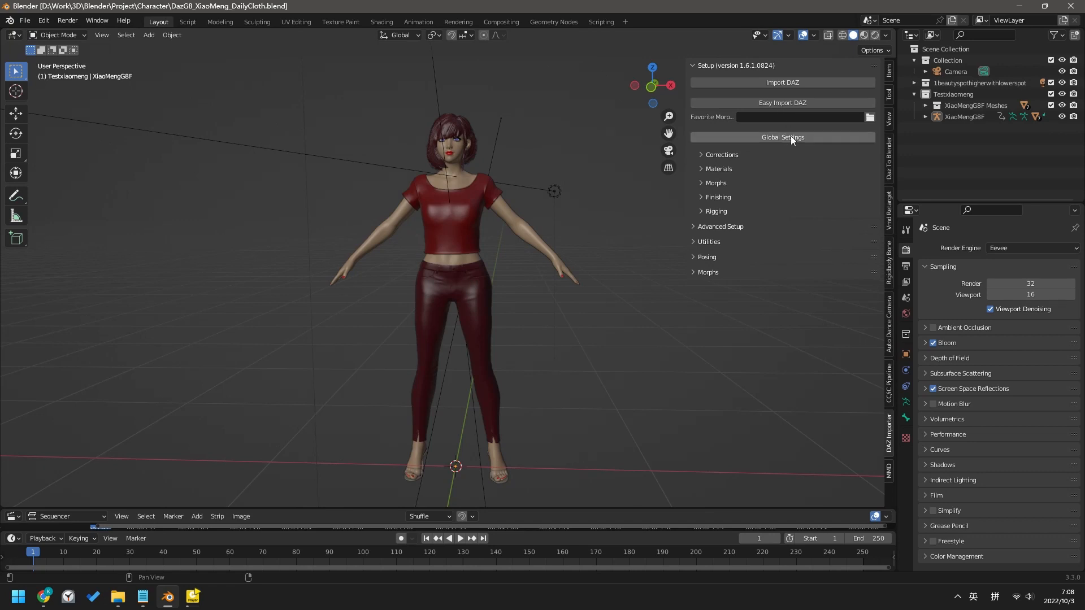
left_click(781, 137)
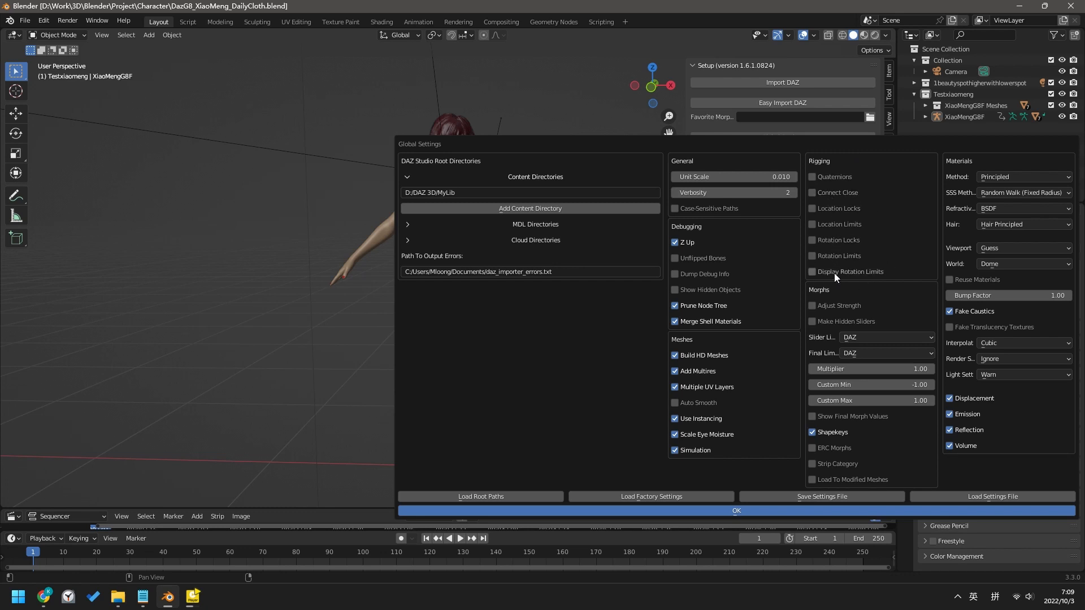
mouse_move(903, 258)
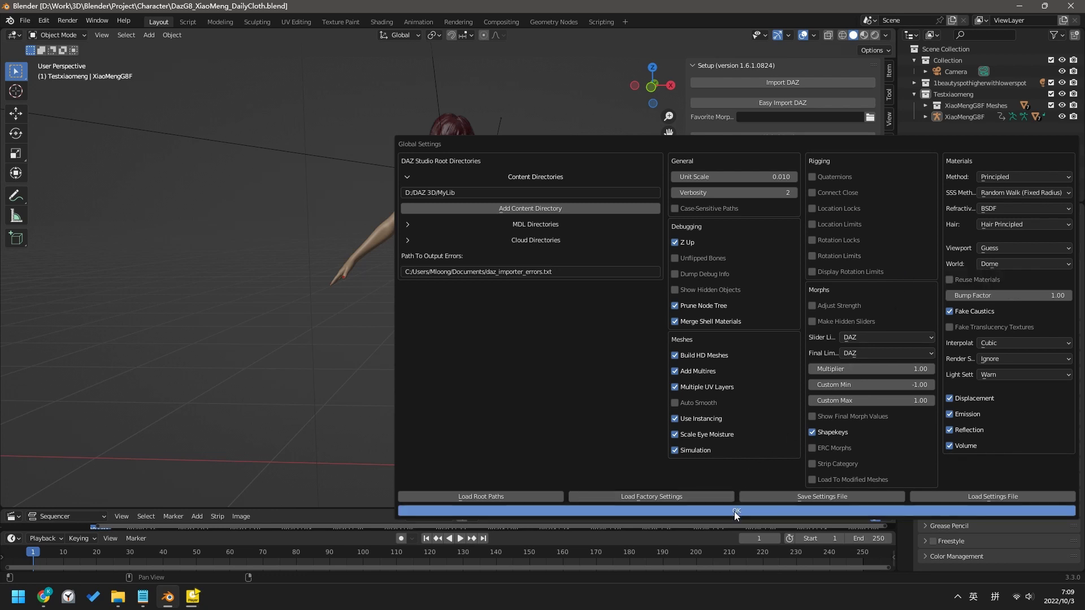
left_click(736, 511)
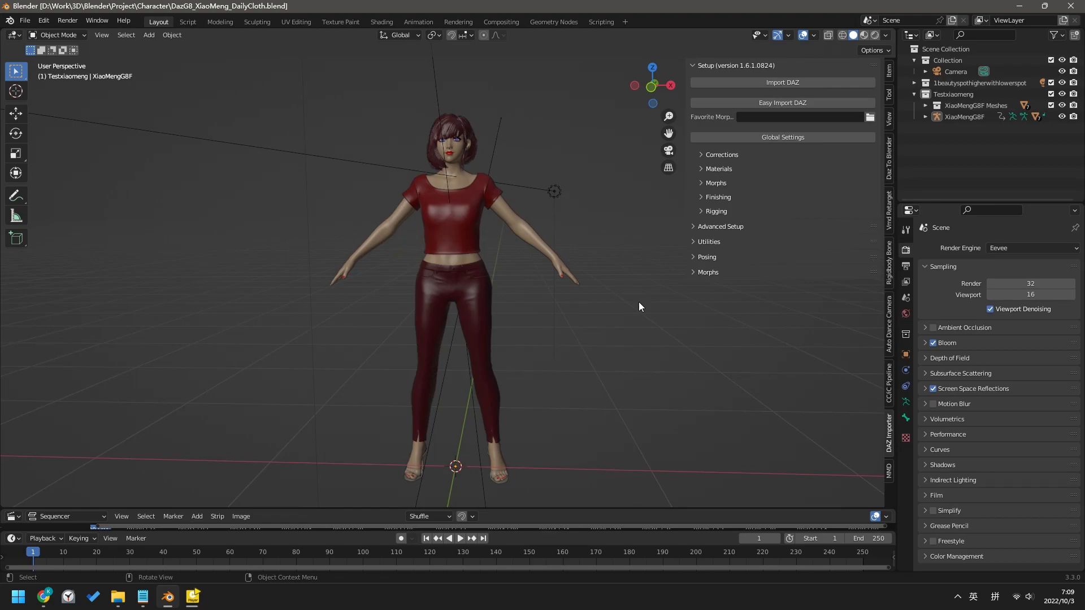
- Switch to DAZ Studio and choose File > Export To Blender for a standard export
left_click(217, 595)
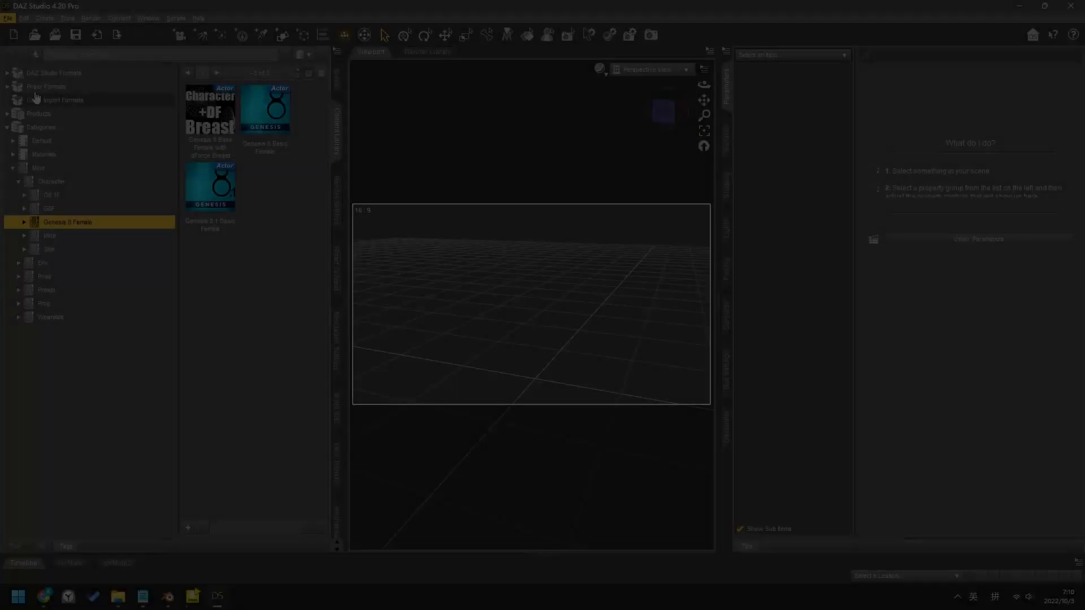
left_click(7, 18)
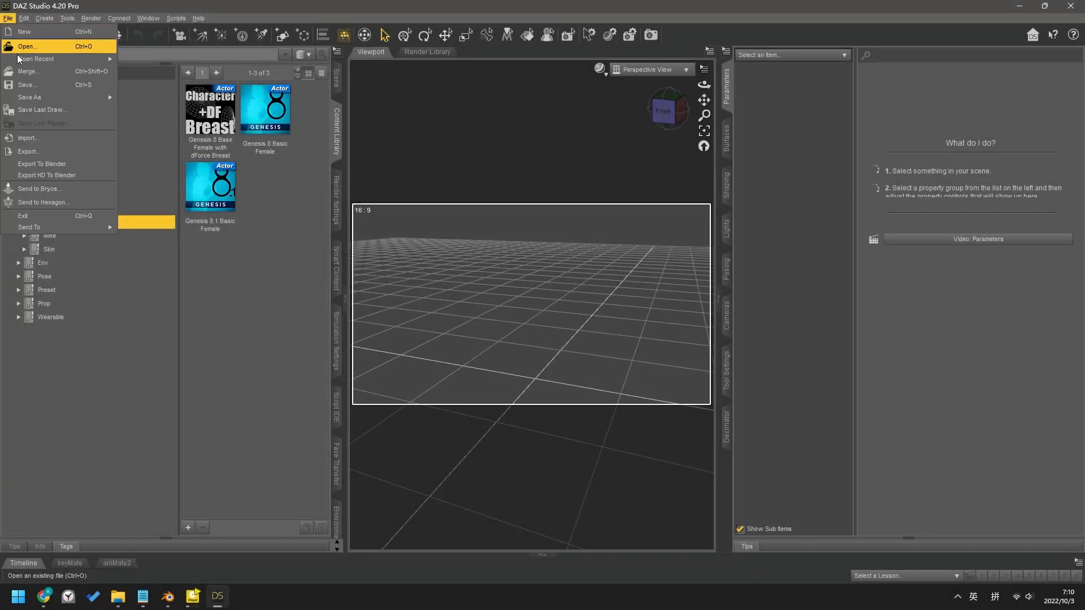
mouse_move(58, 164)
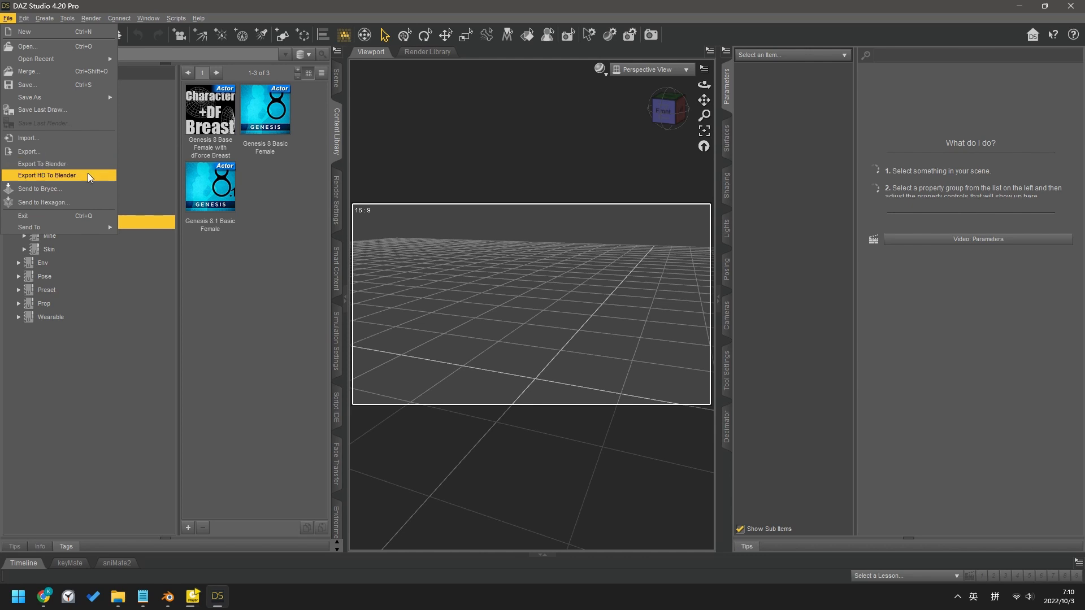
mouse_move(55, 164)
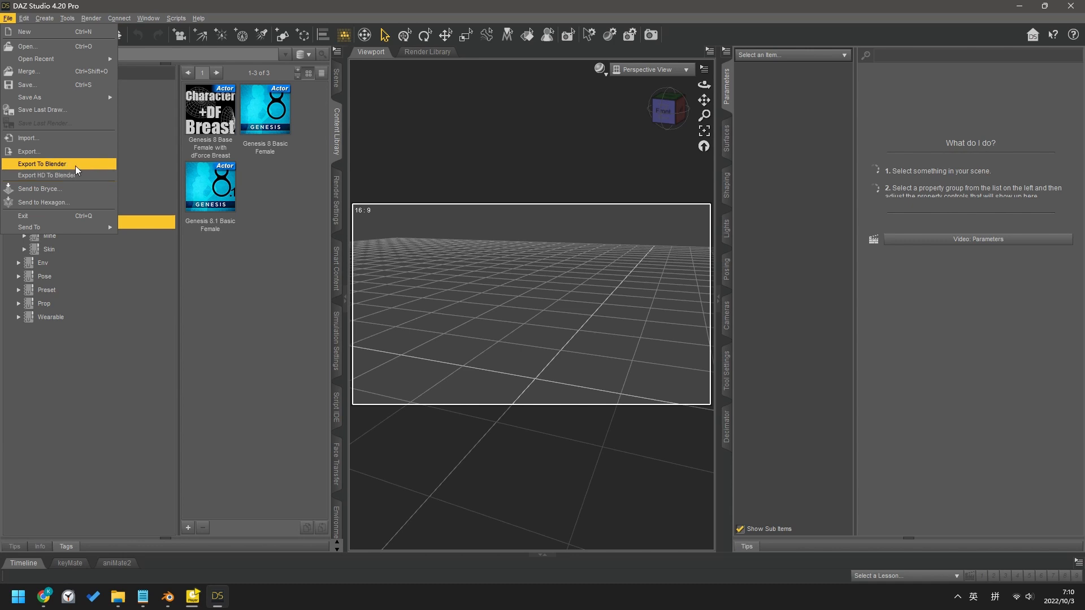
left_click(41, 164)
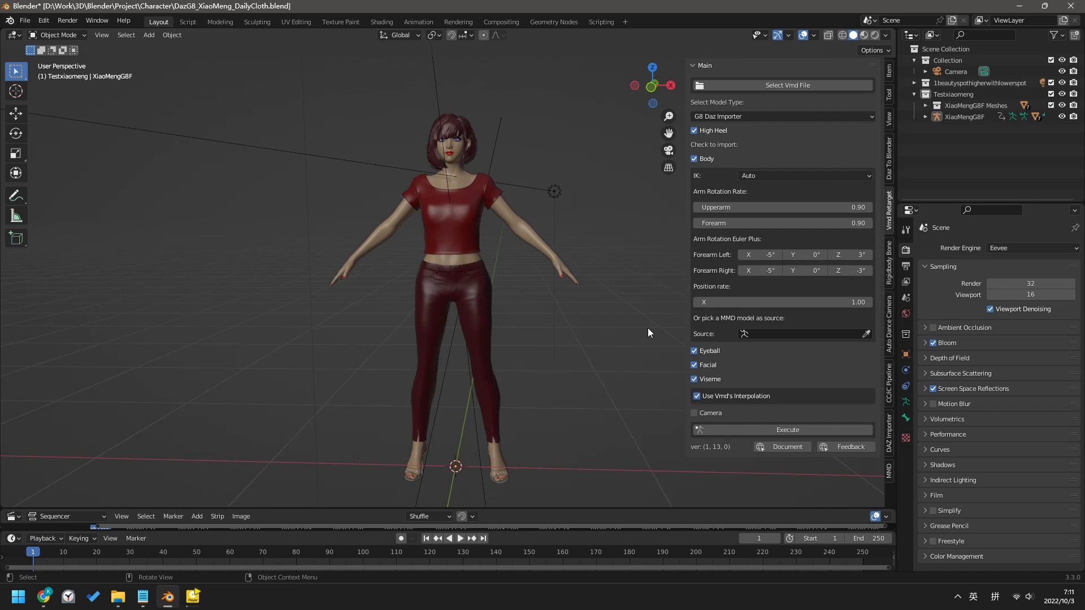
mouse_move(690, 277)
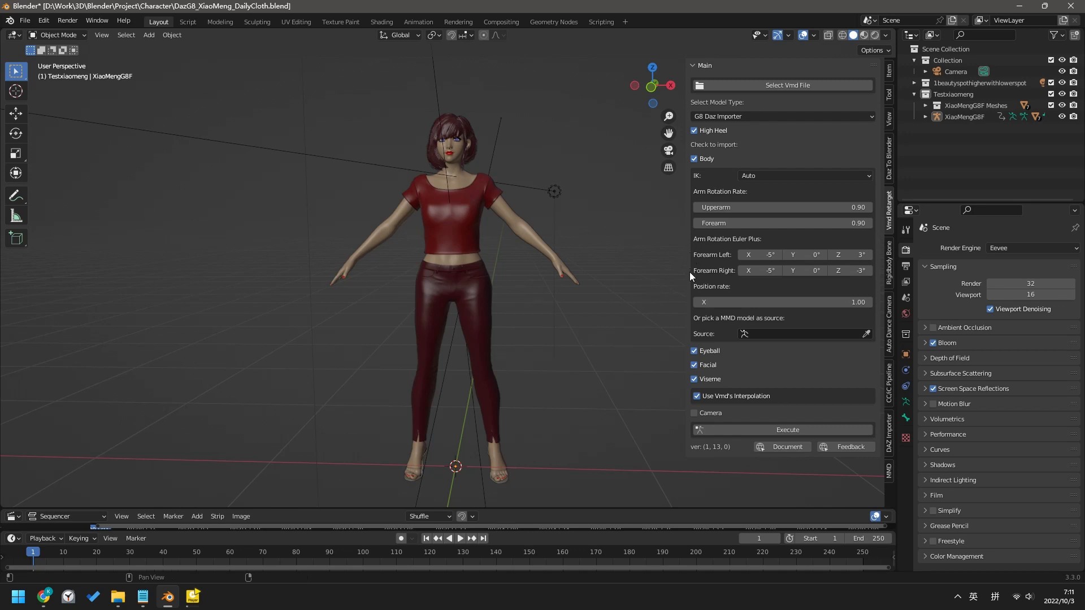
mouse_move(772, 299)
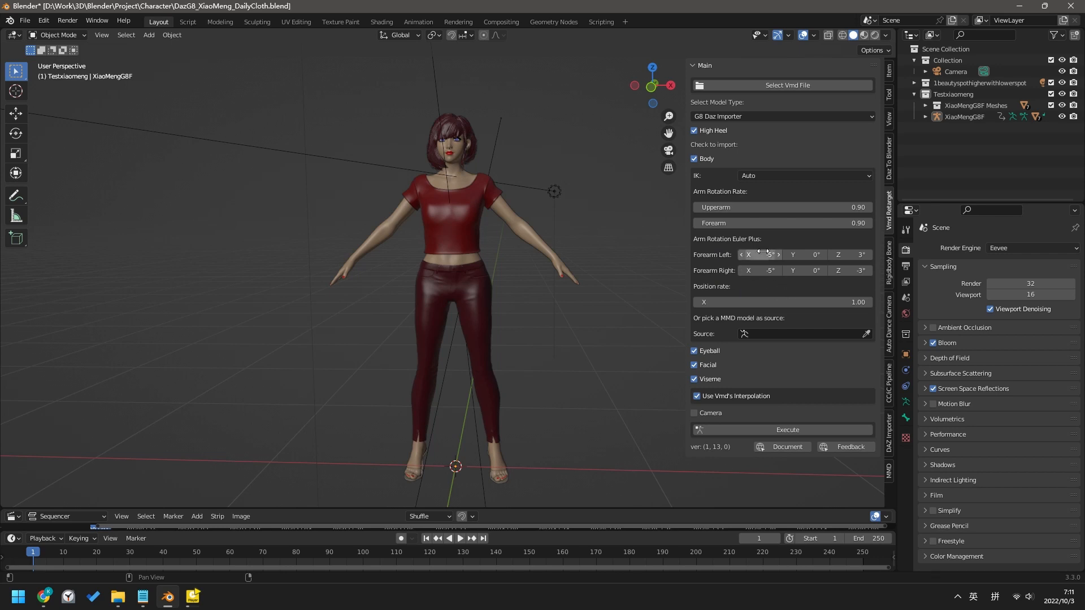
mouse_move(833, 237)
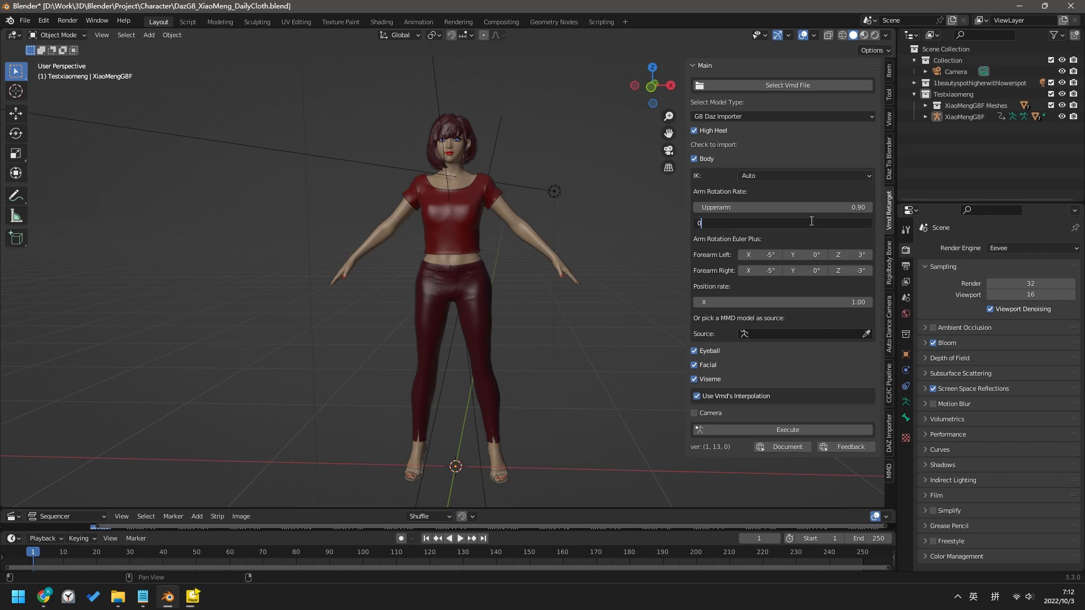
- Enter forearm rate 0.8 and set Forearm Left and Right X rotation to -10°
type("0.80")
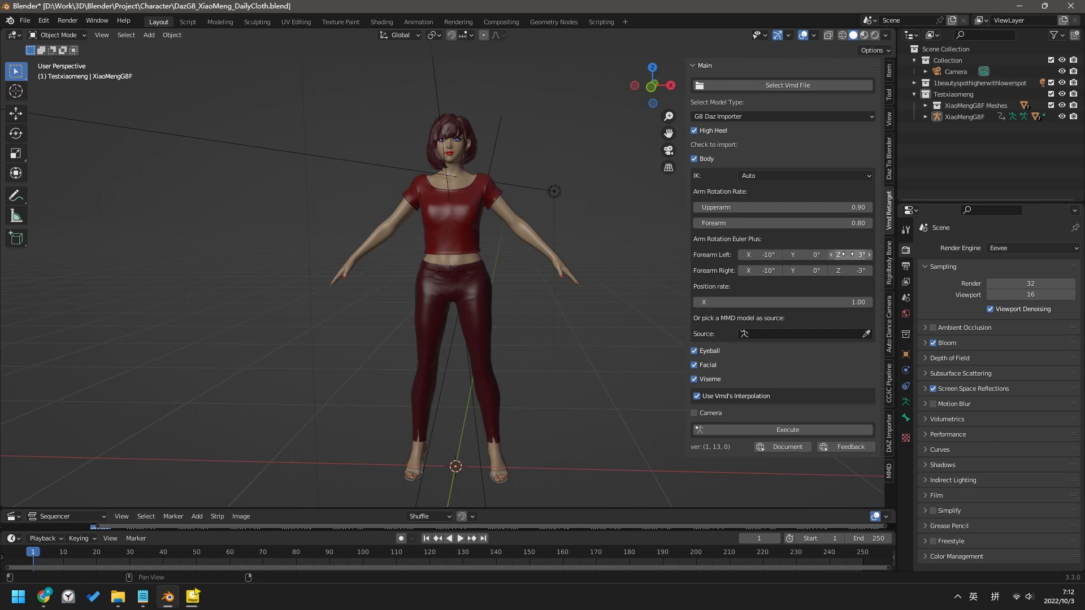
left_click(856, 270)
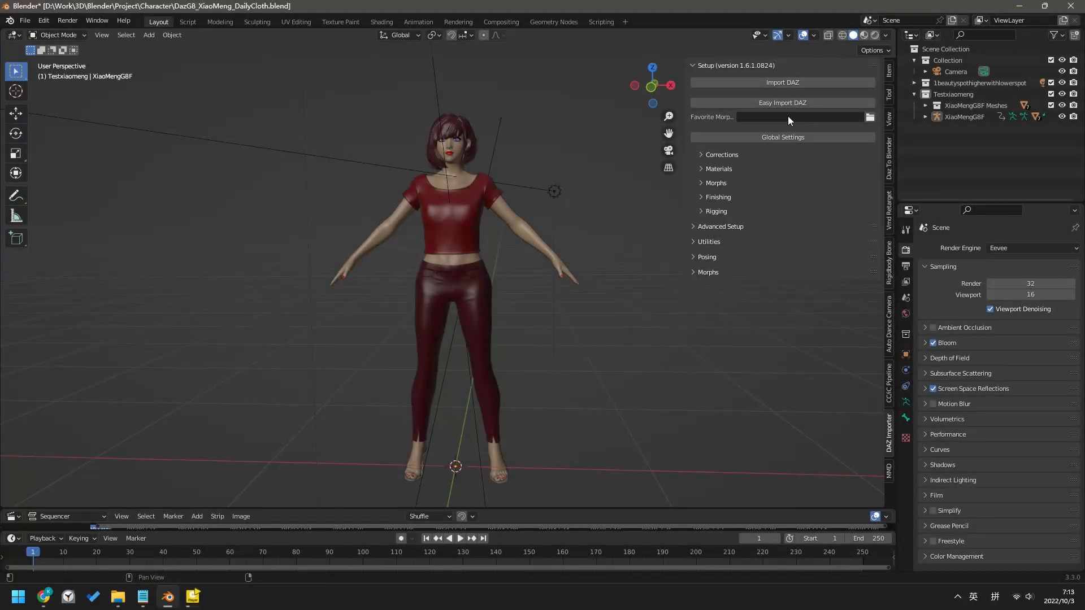
left_click(781, 102)
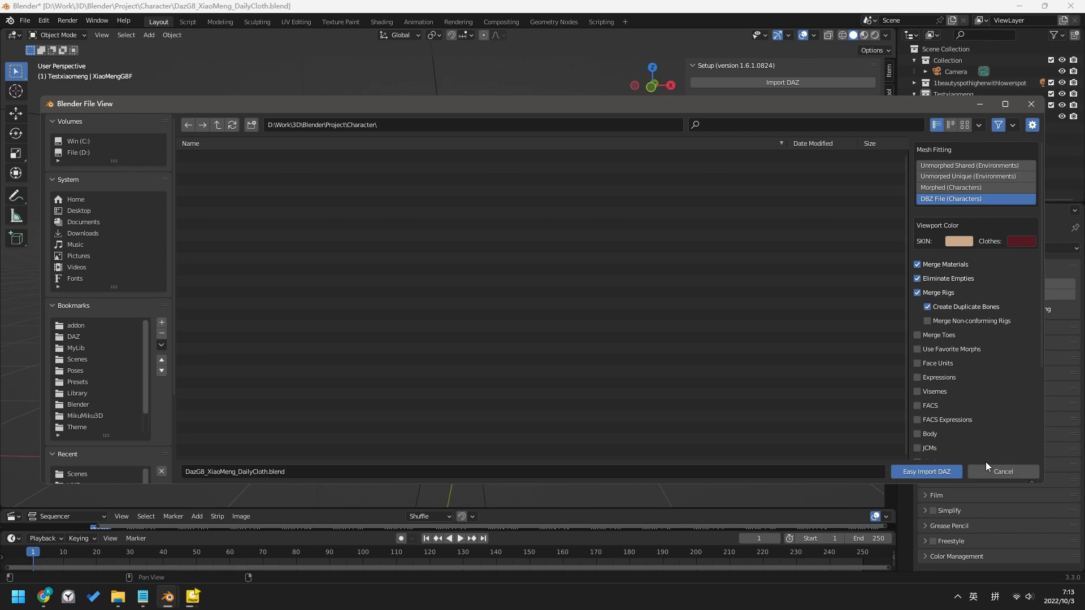
left_click(925, 471)
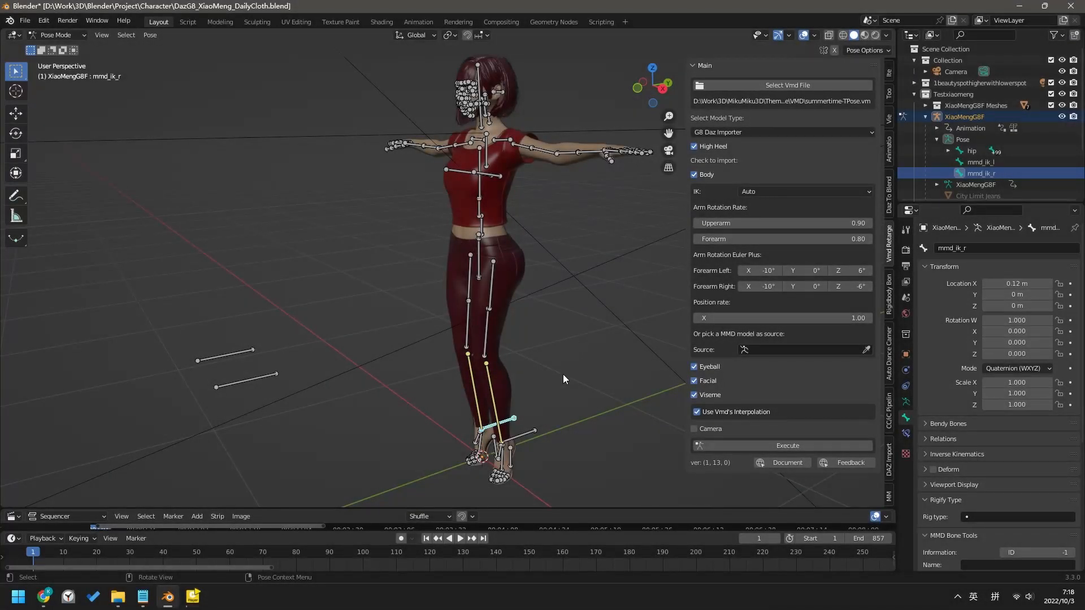
mouse_move(529, 436)
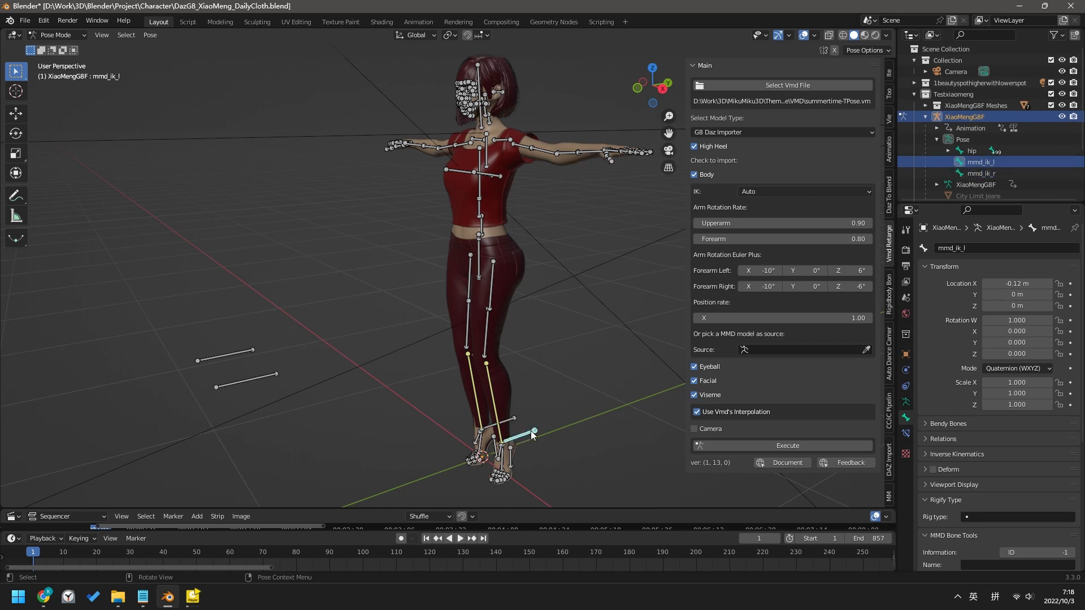
mouse_move(262, 376)
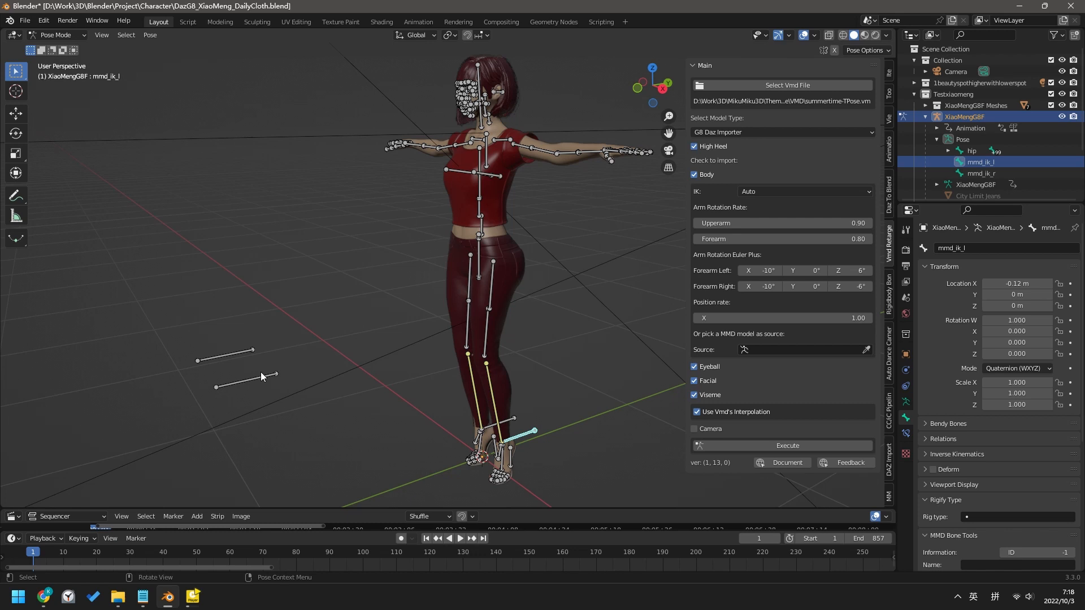
left_click(225, 351)
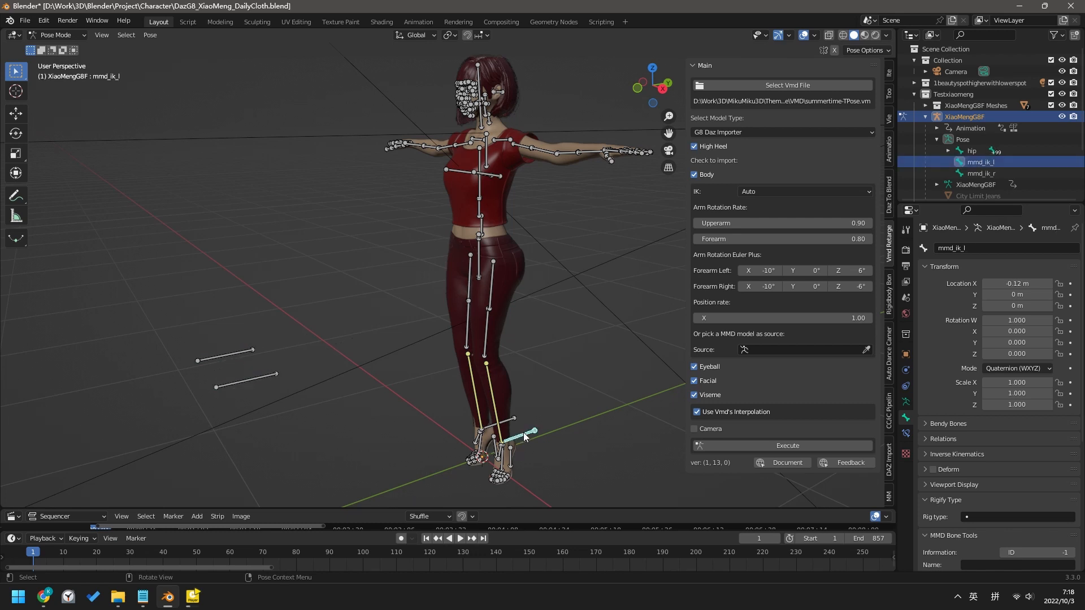
key("g")
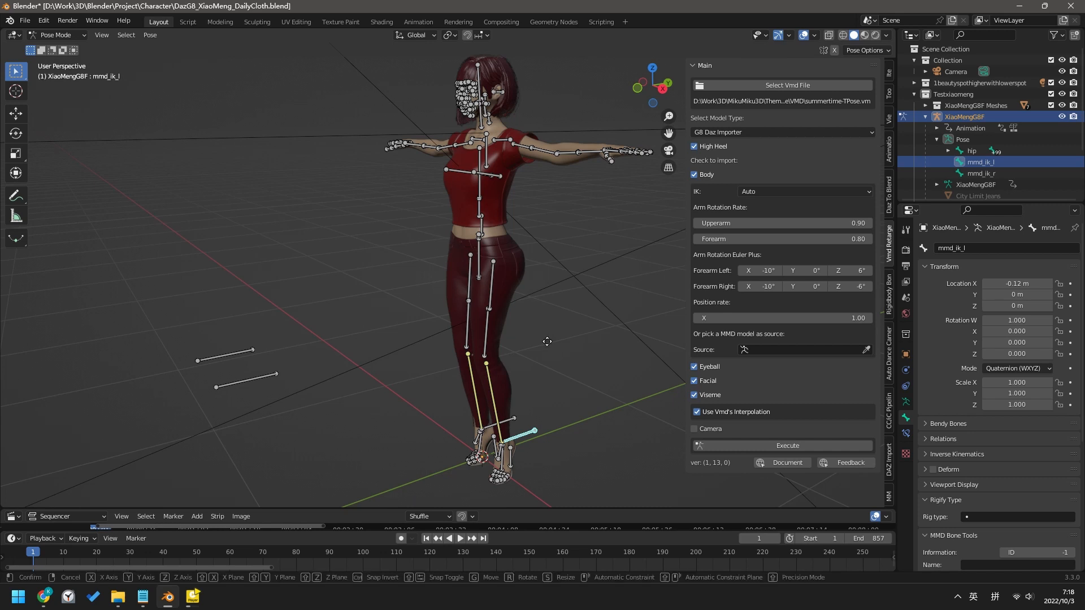
key("g")
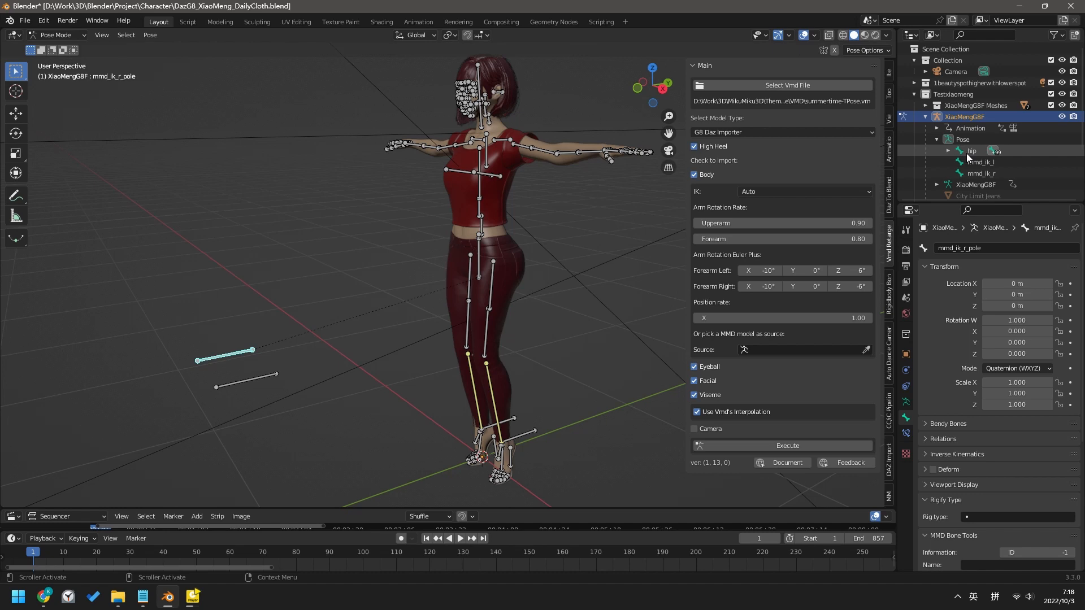
left_click(971, 150)
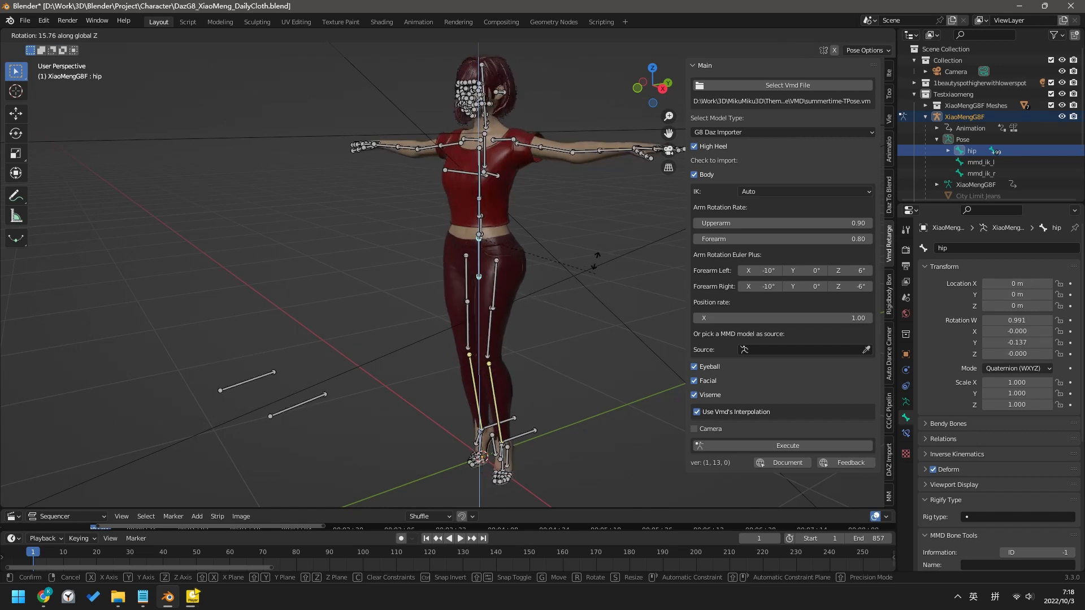
left_click(584, 358)
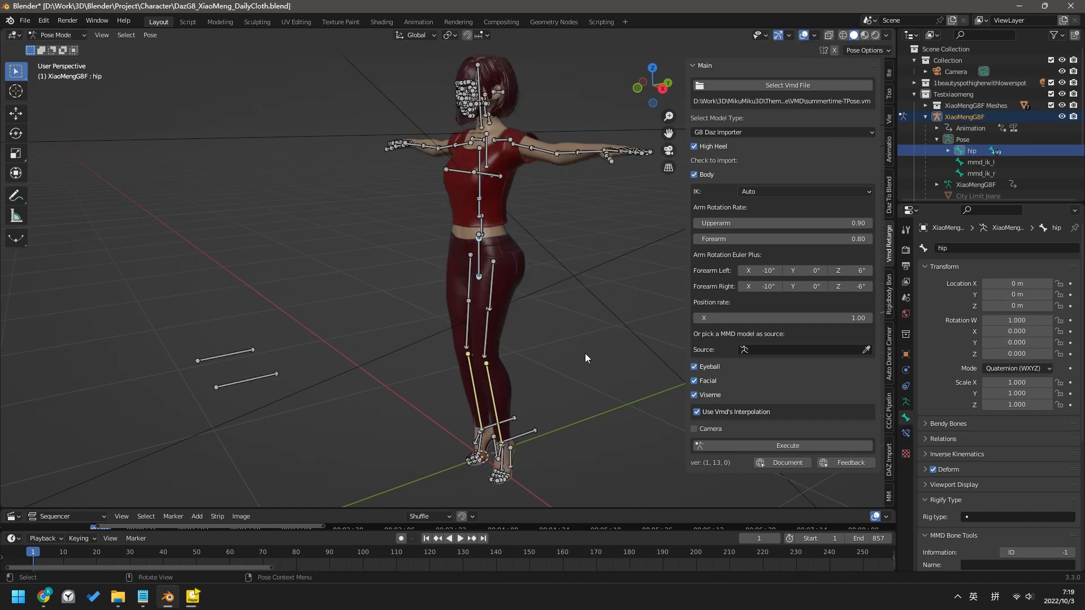
mouse_move(524, 434)
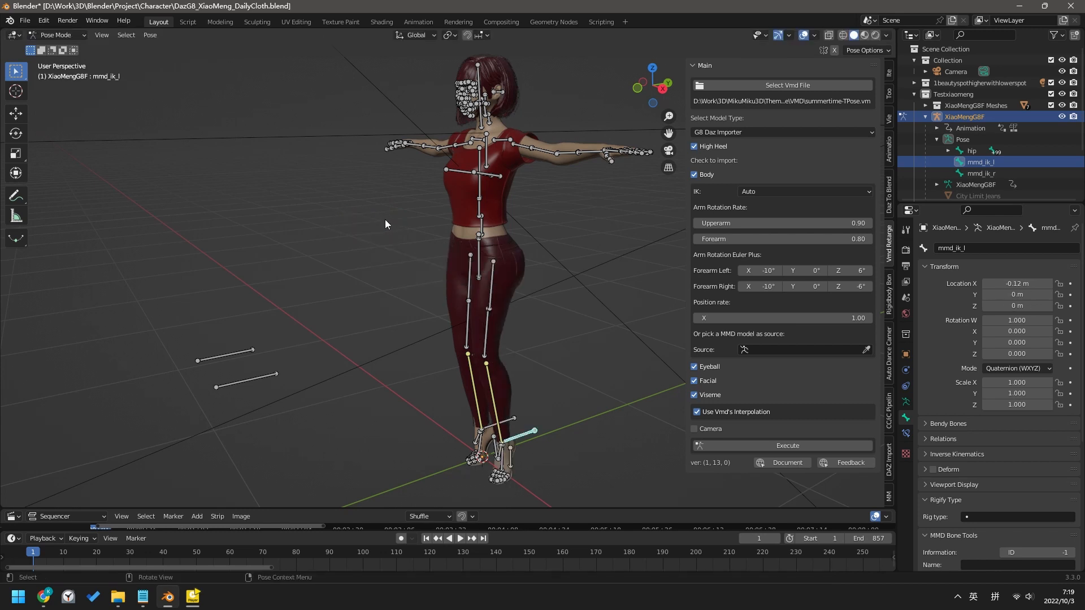
mouse_move(588, 413)
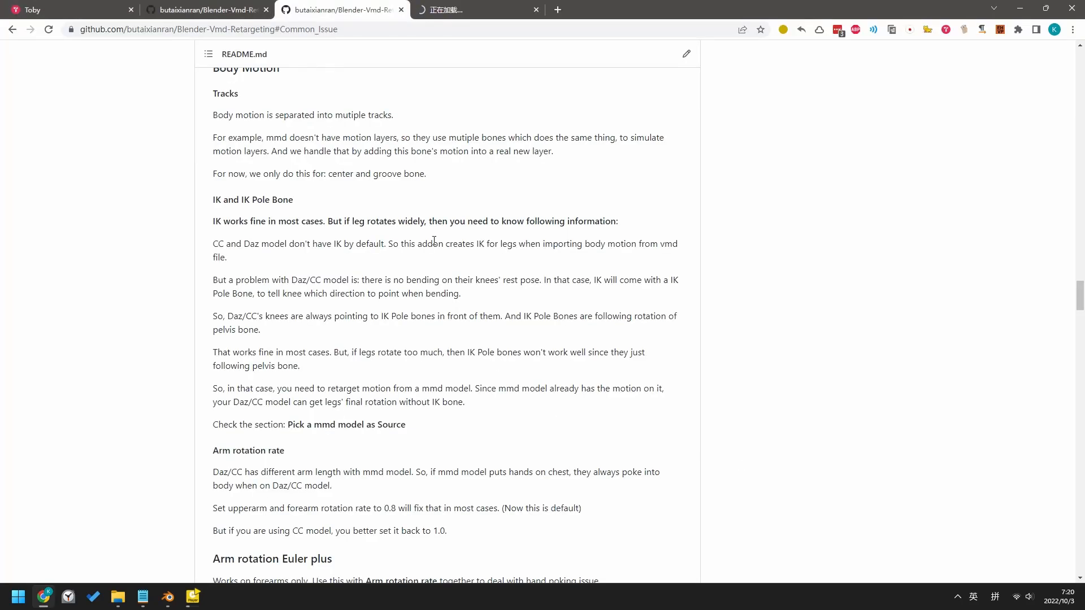
- Search the README page for 'IK Pole' to highlight the IK Pole Bone notes
type("IK Pole")
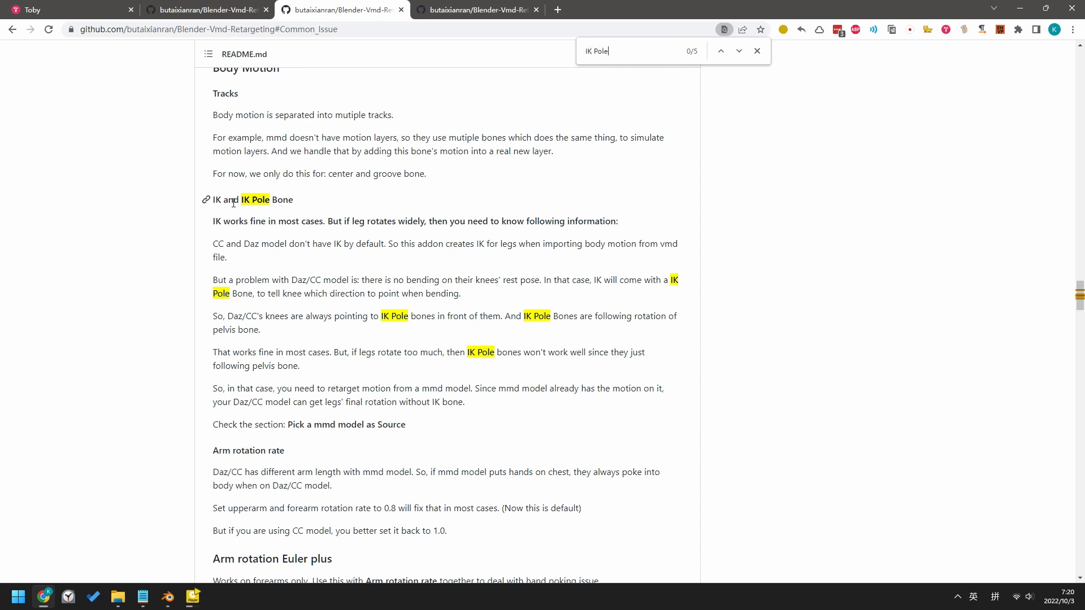
mouse_move(248, 413)
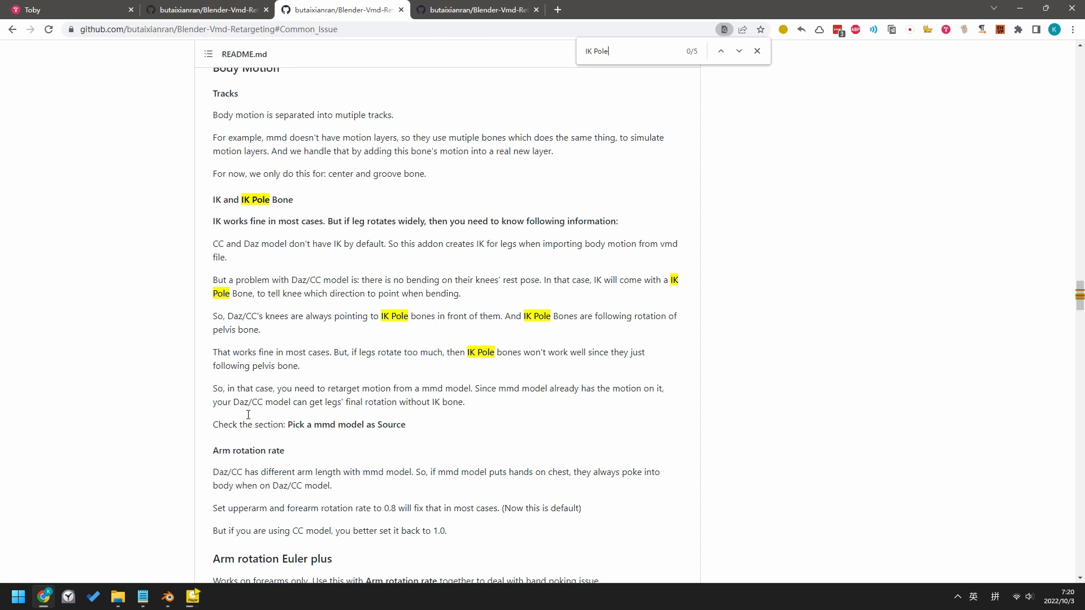
mouse_move(643, 379)
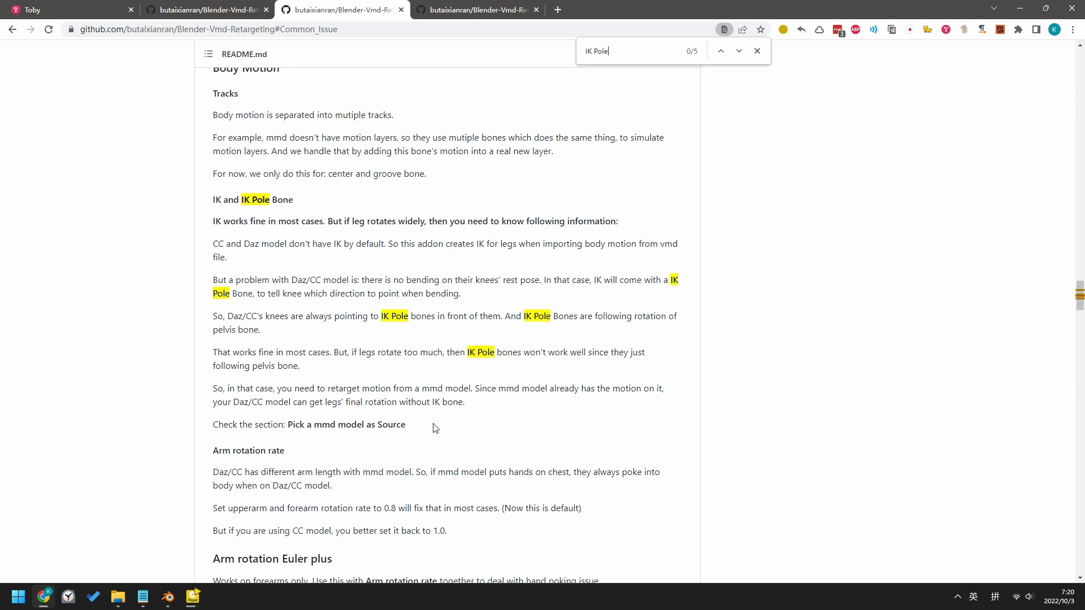
mouse_move(468, 427)
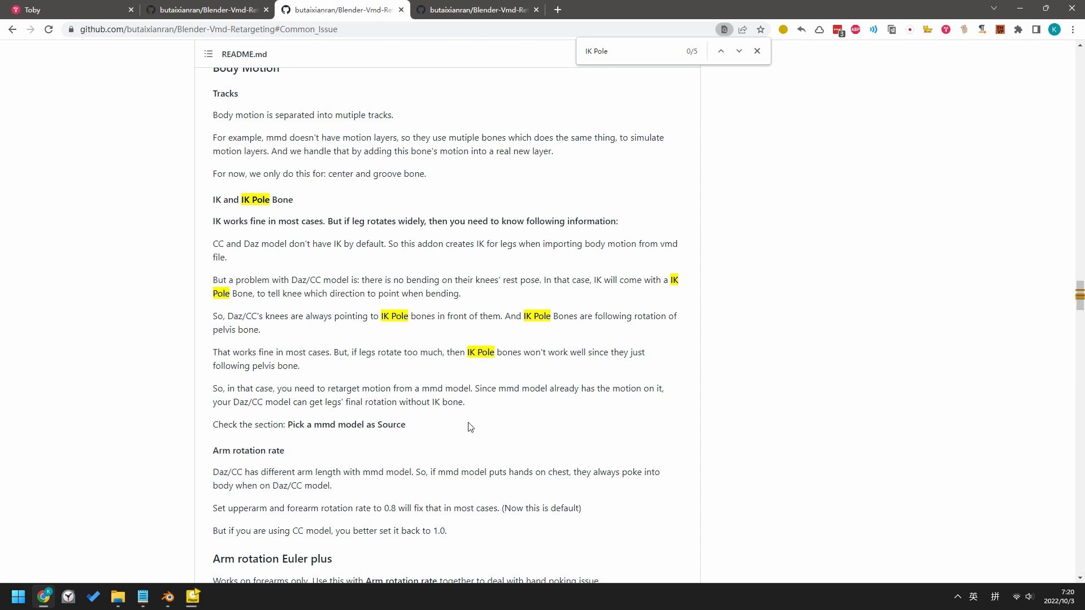
mouse_move(454, 434)
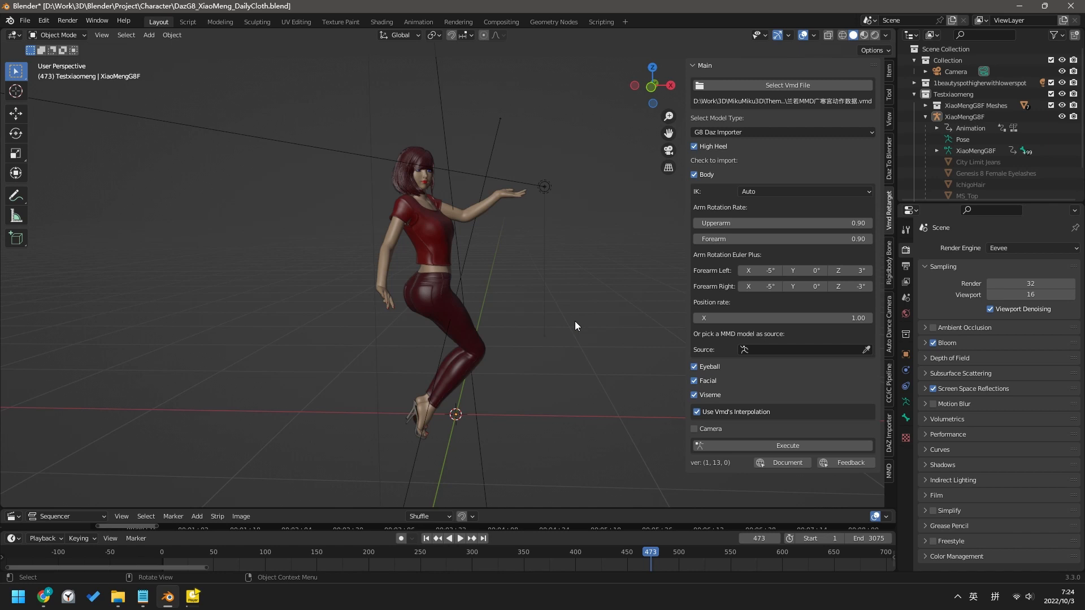
- Play the dance on XiaoMengG8F from frame 473 to around frame 755
left_click(459, 538)
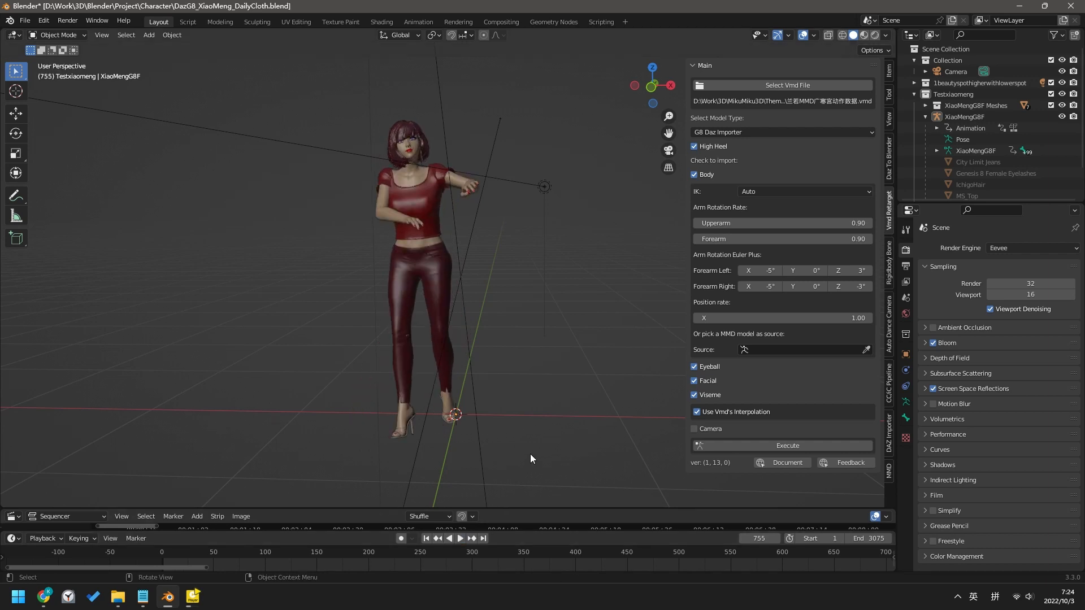
mouse_move(531, 447)
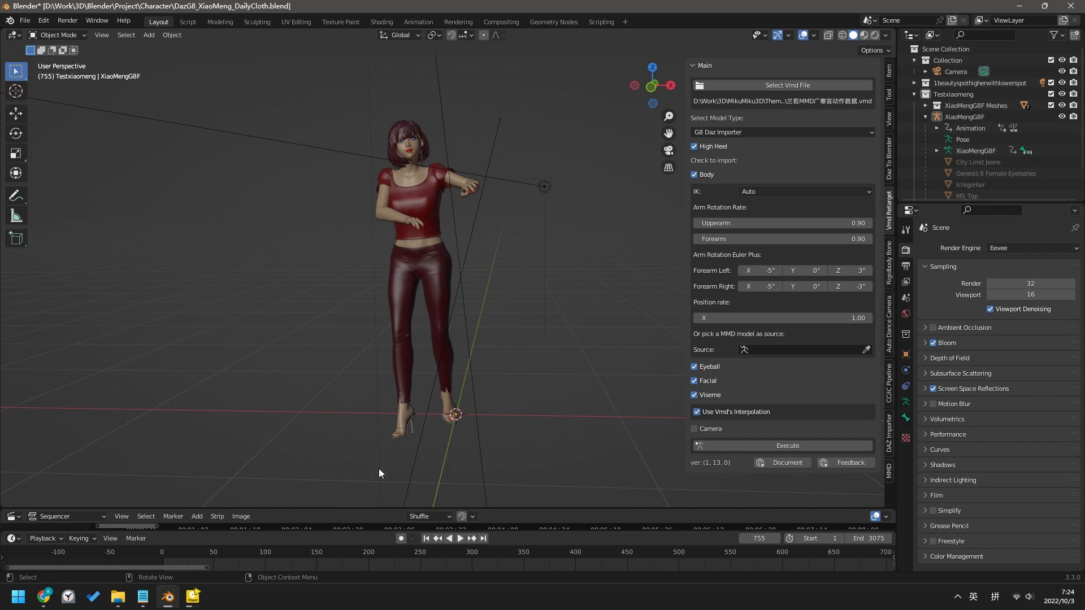
mouse_move(507, 451)
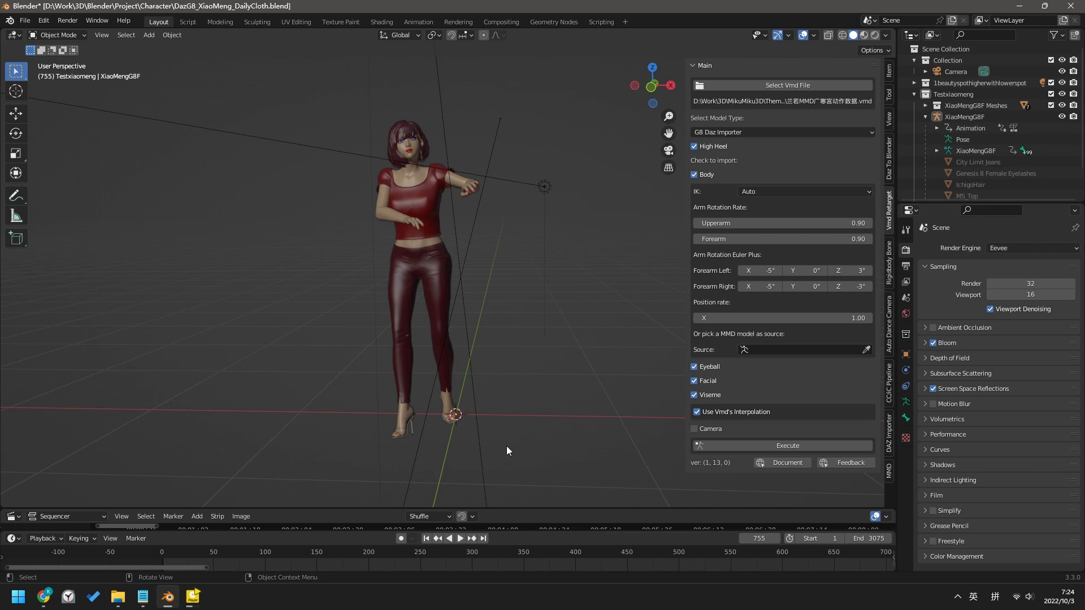
mouse_move(339, 461)
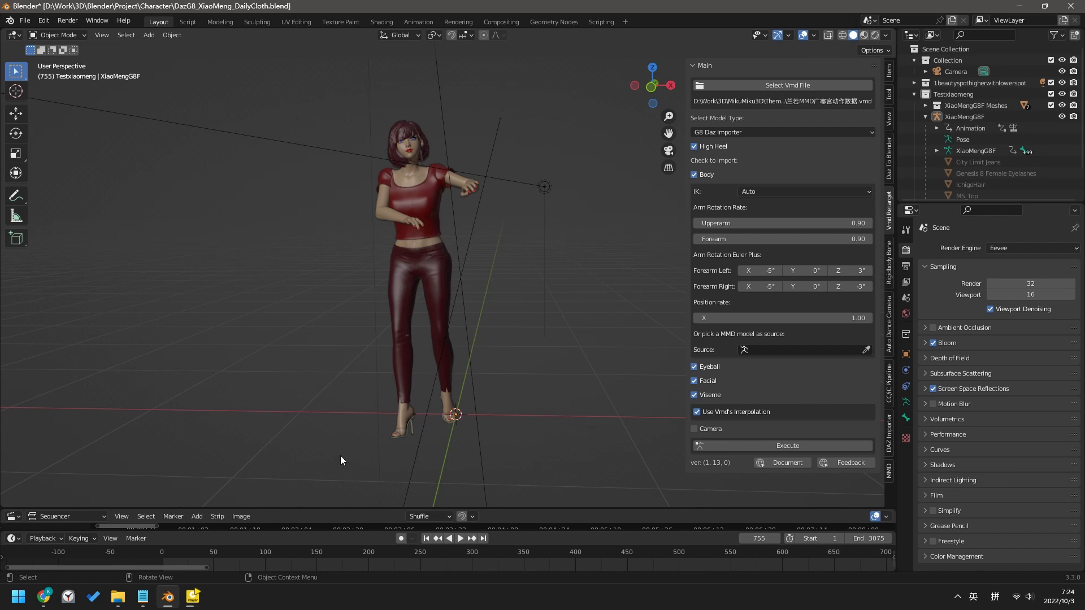
mouse_move(680, 277)
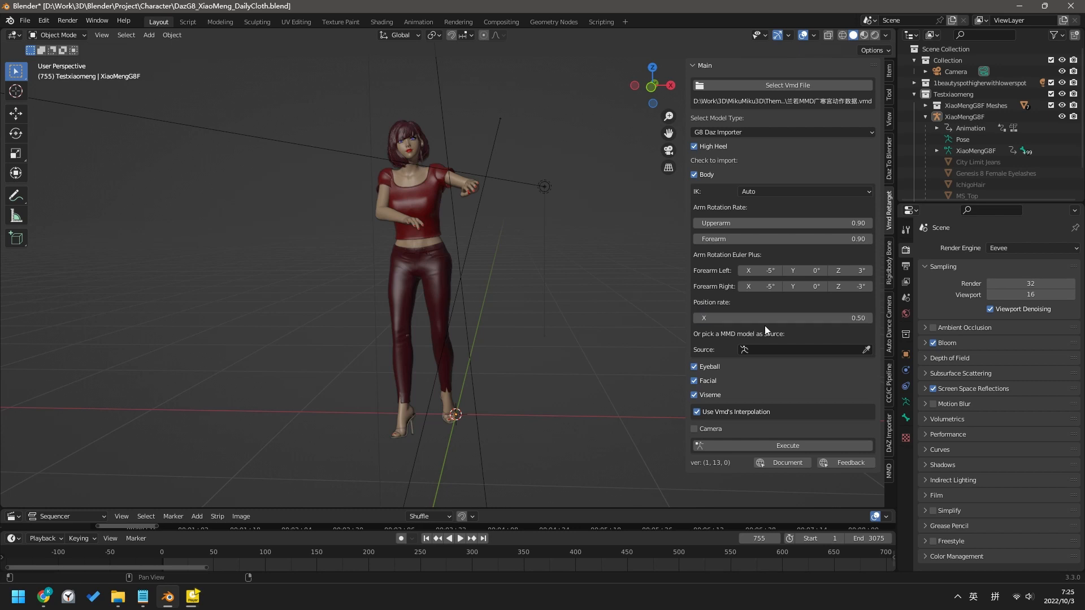
mouse_move(781, 318)
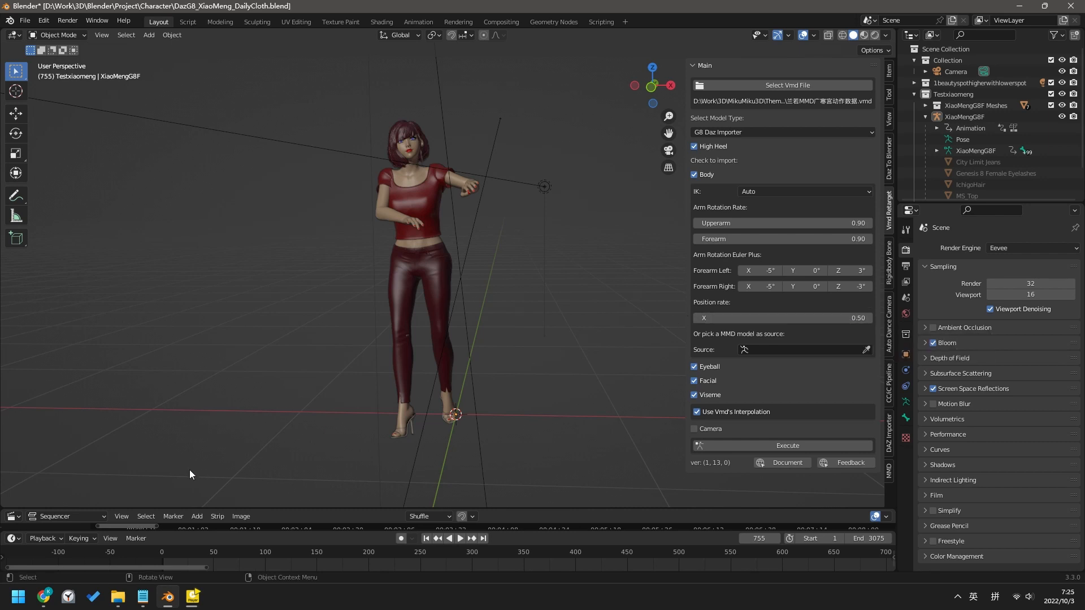
mouse_move(521, 395)
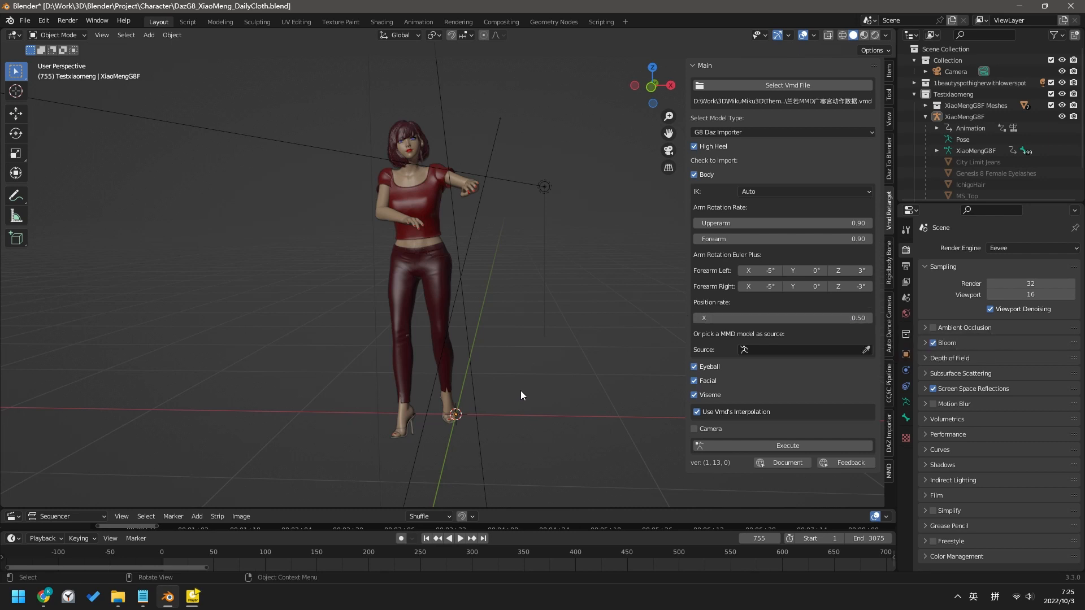
mouse_move(372, 406)
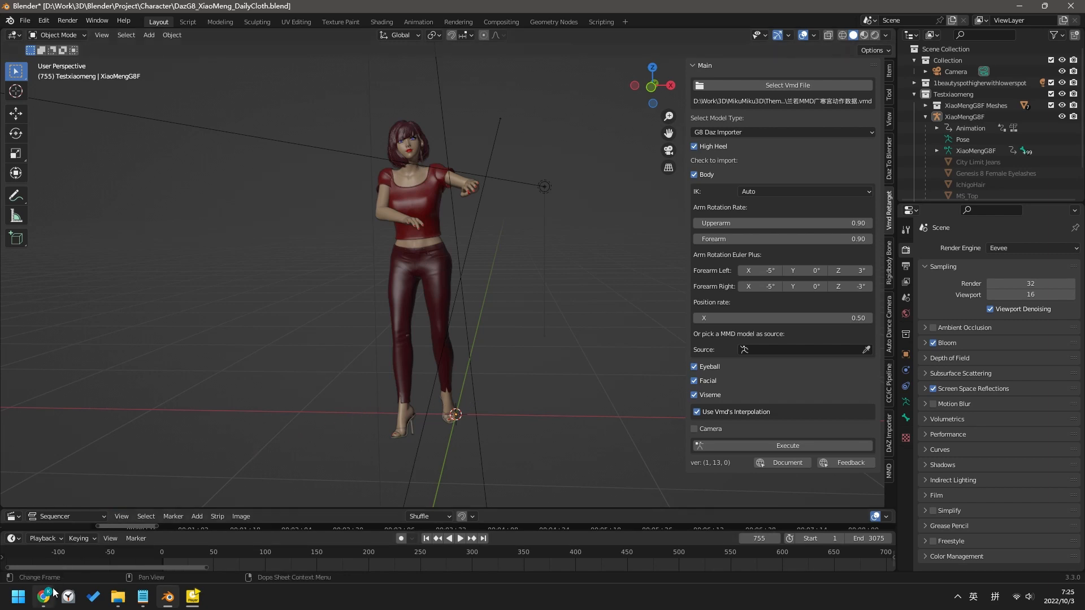
- Change the Vmd Retargeting Position rate X from 1.00 to 0.50
left_click(43, 596)
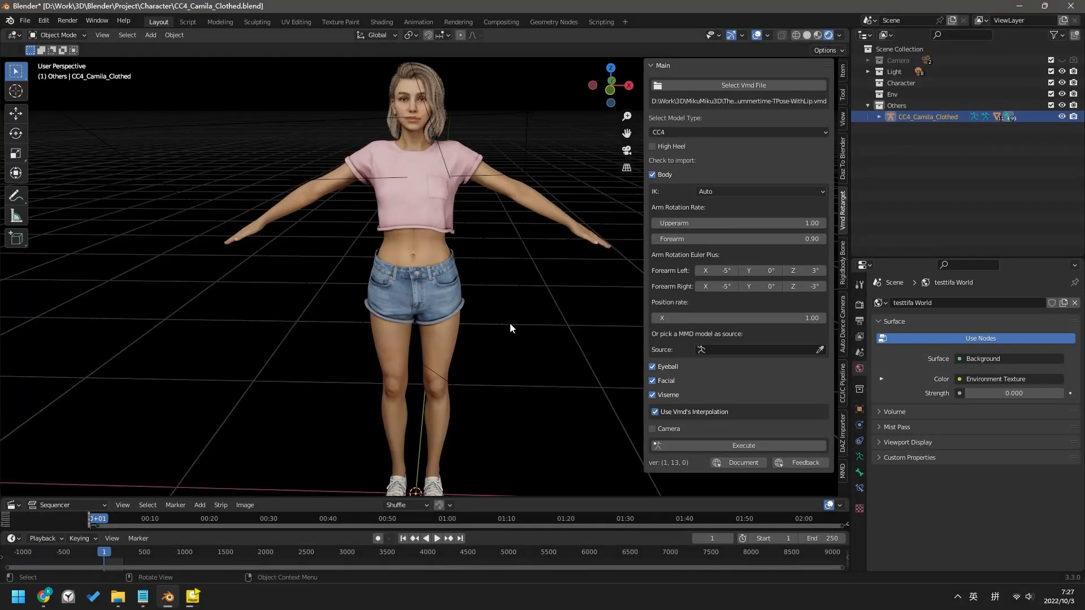
mouse_move(299, 406)
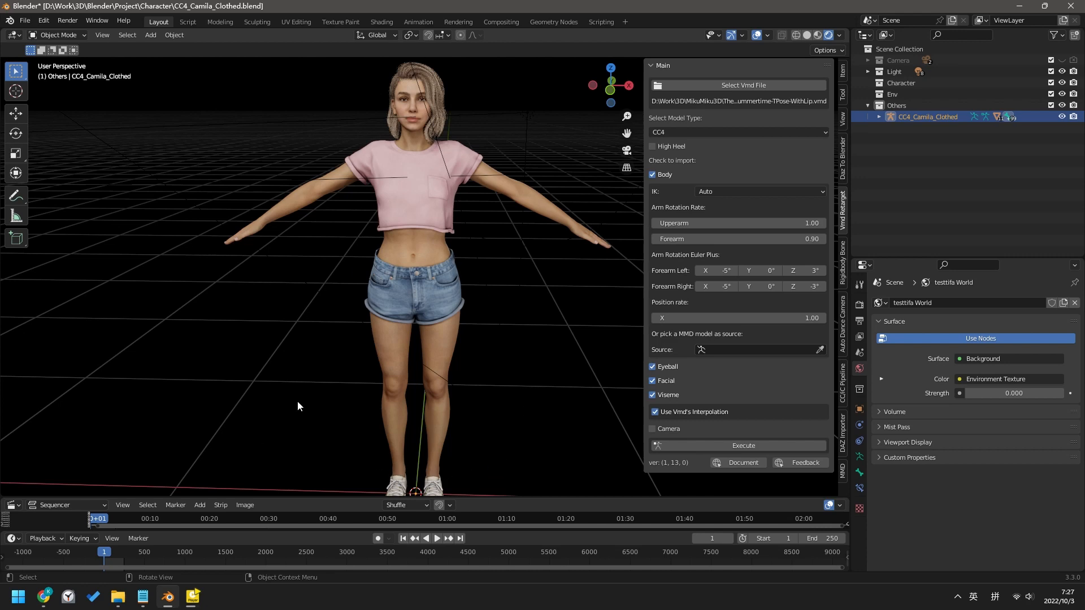
mouse_move(246, 272)
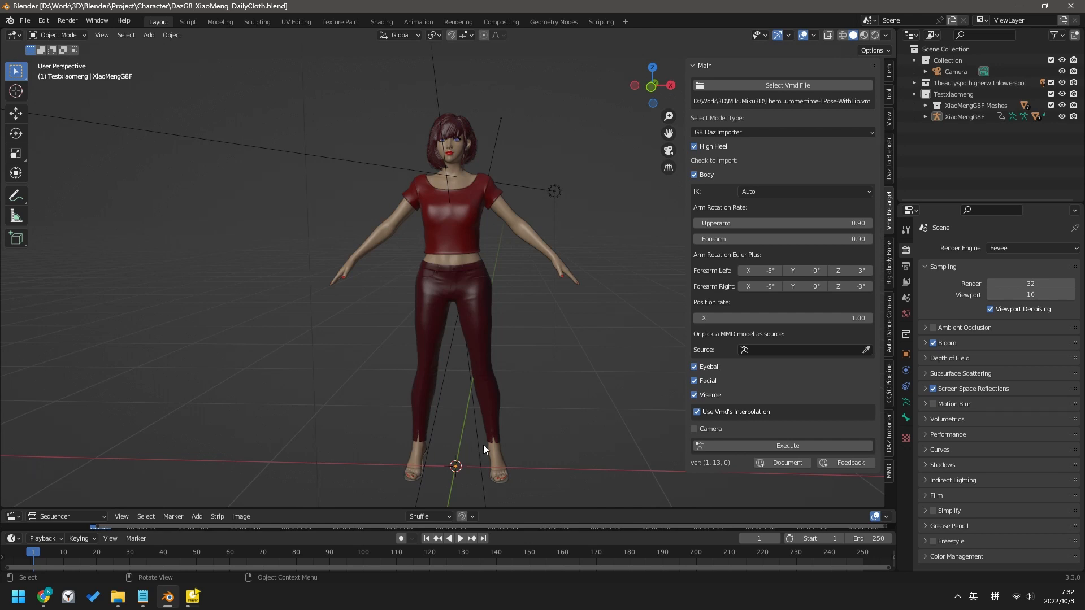
mouse_move(697, 473)
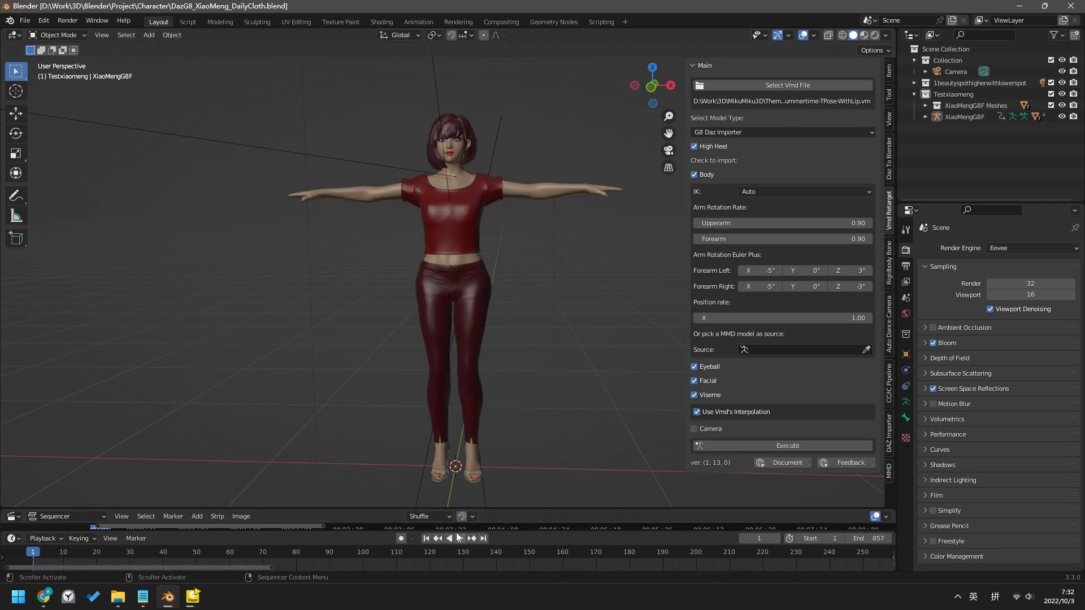
- Play back the 857-frame summertime VMD motion on XiaoMengG8F from the timeline
left_click(454, 538)
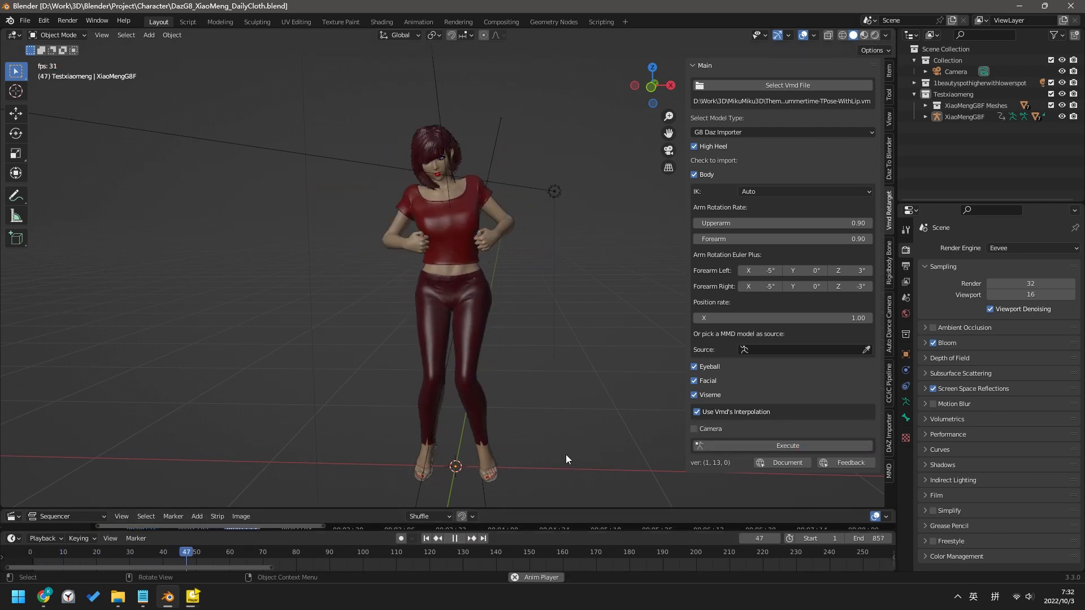